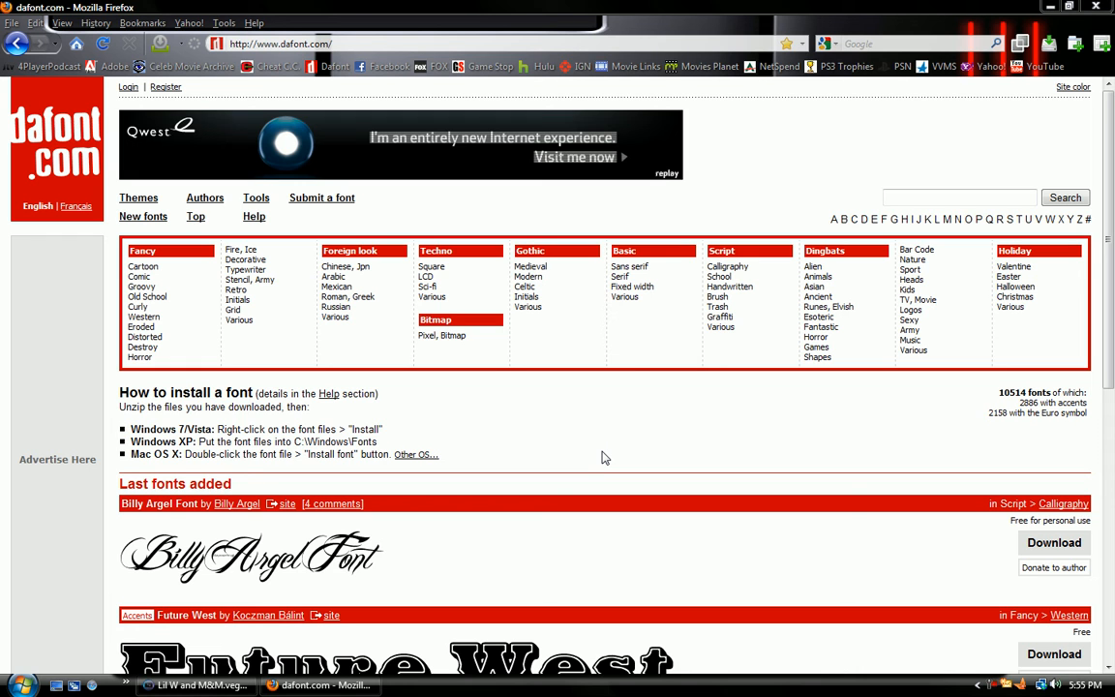
pyautogui.moveTo(569, 515)
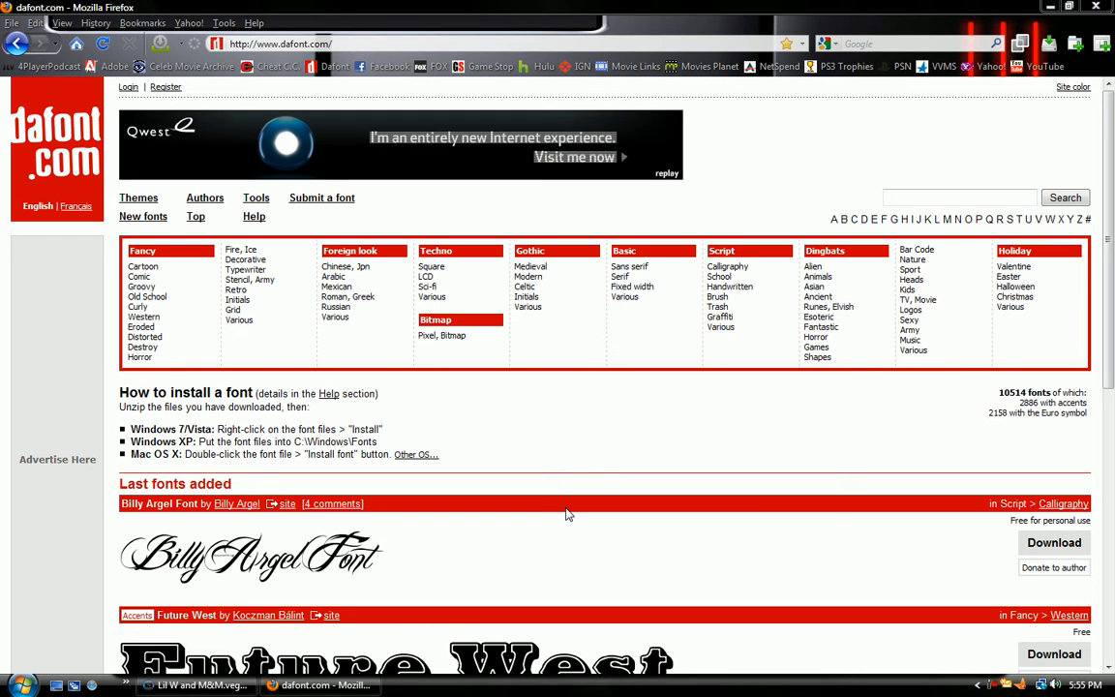
pyautogui.moveTo(623, 428)
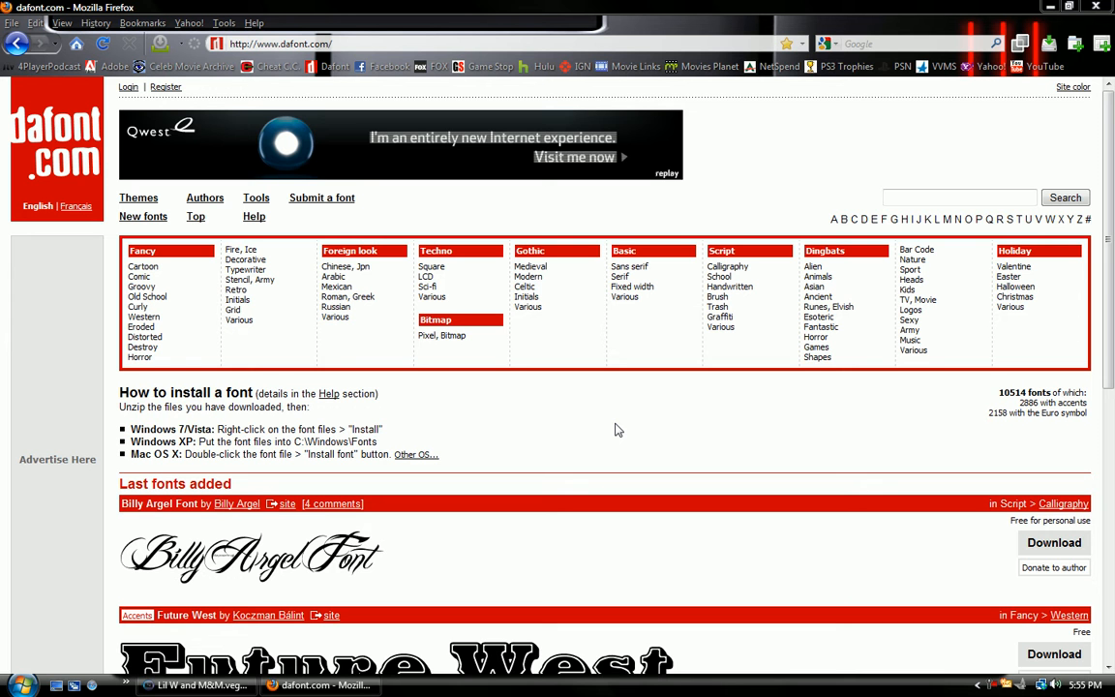
# Browse into dafont's Gothic > Modern category and scroll through its first page of fonts
pyautogui.scroll(-3)
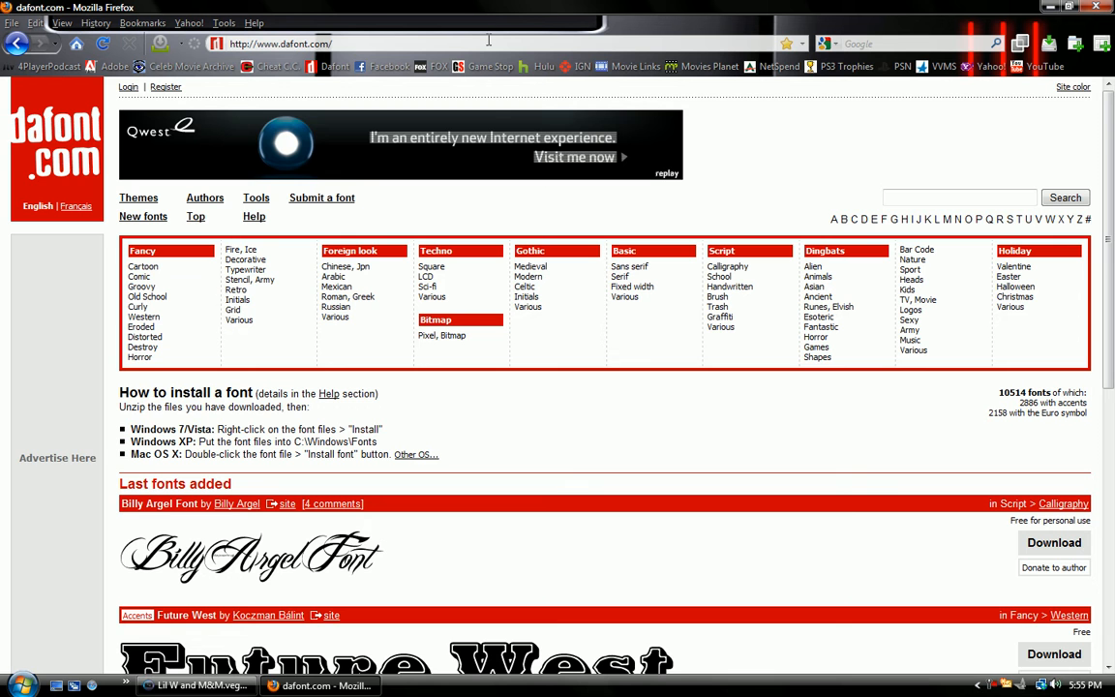
pyautogui.scroll(-3)
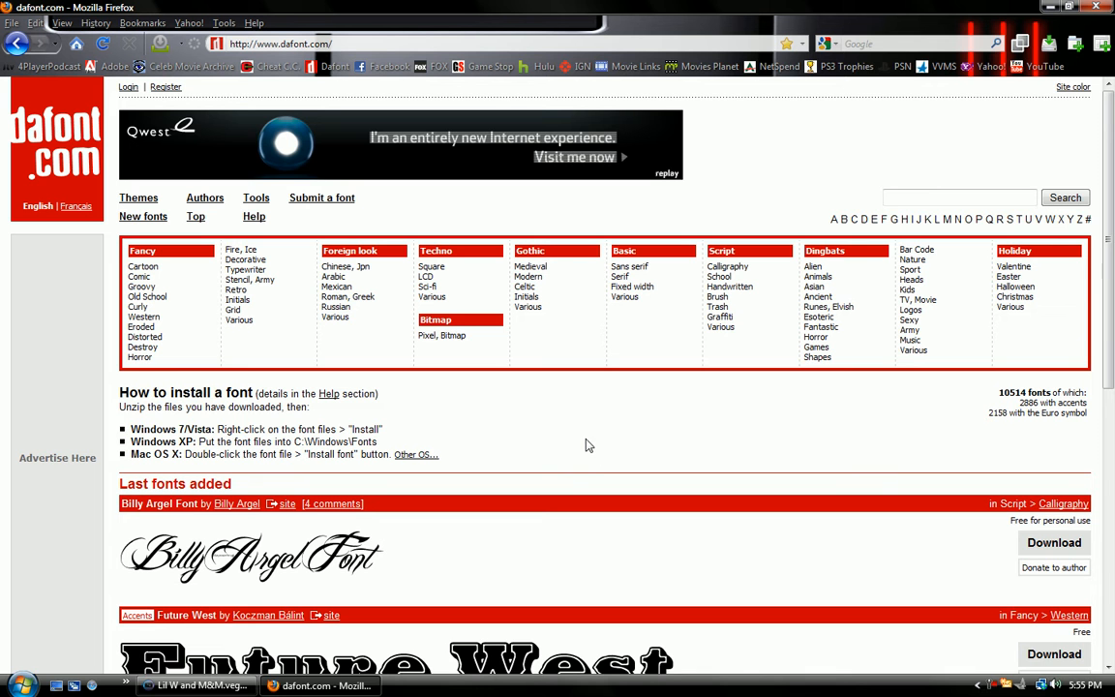
pyautogui.moveTo(385, 471)
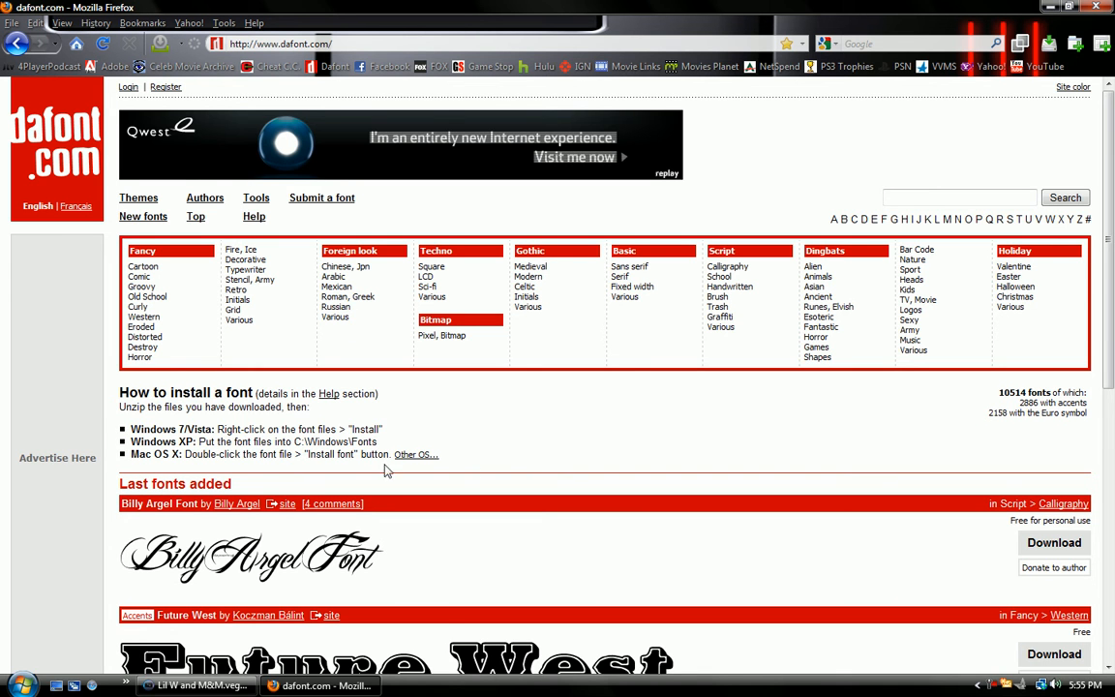
pyautogui.scroll(-3)
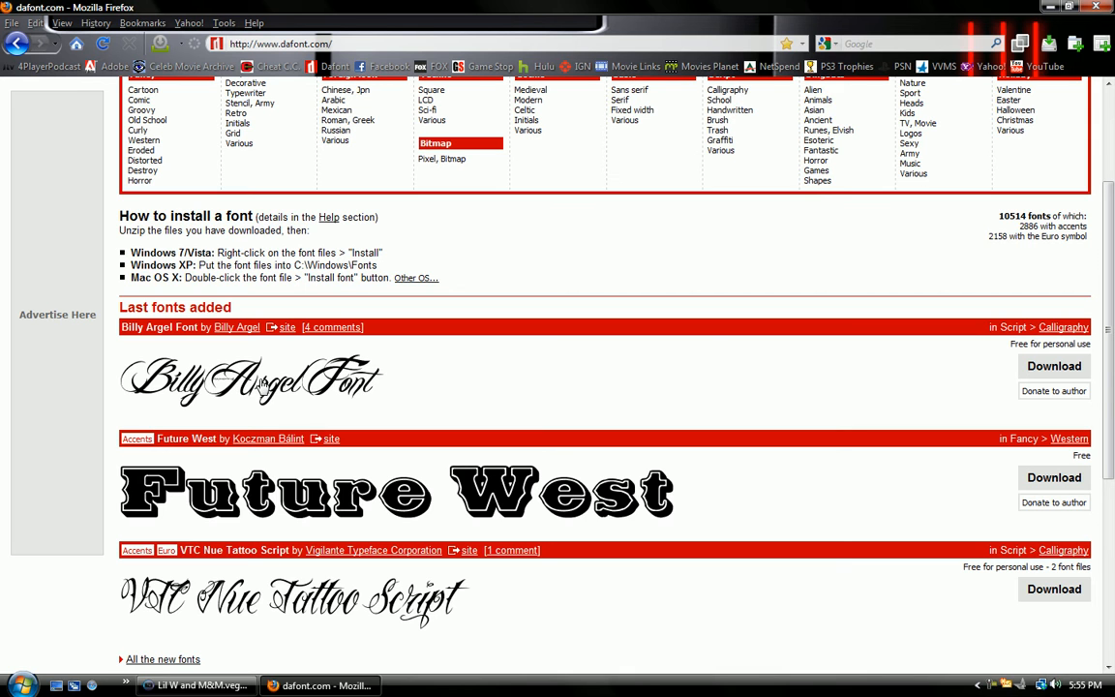
pyautogui.moveTo(528, 507)
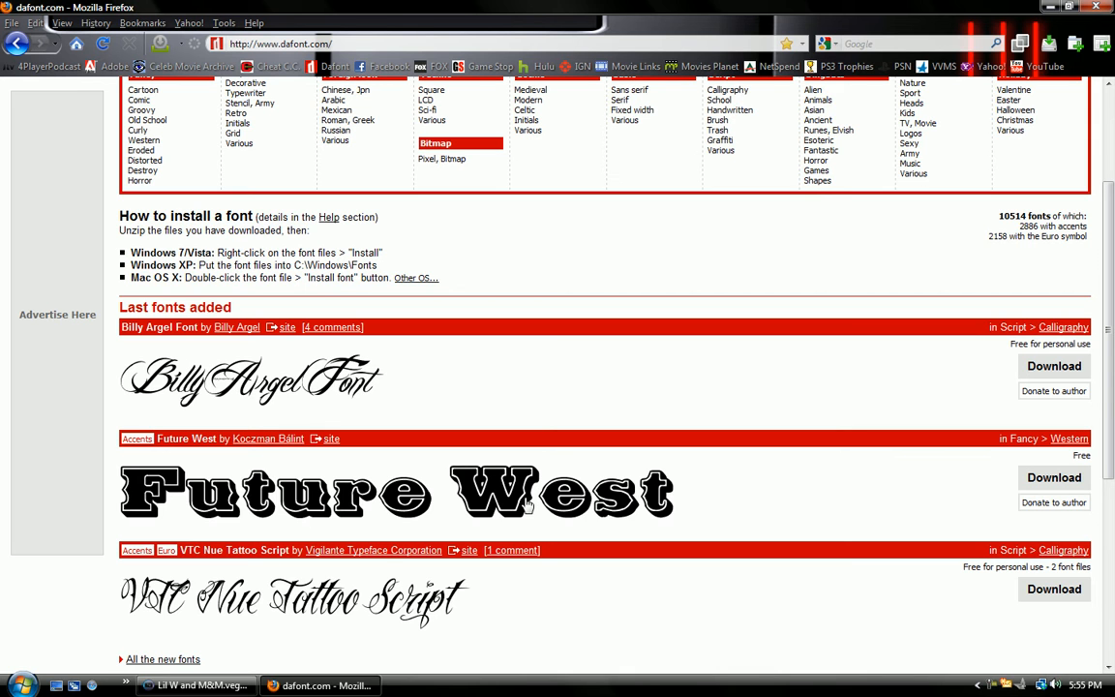
pyautogui.scroll(-3)
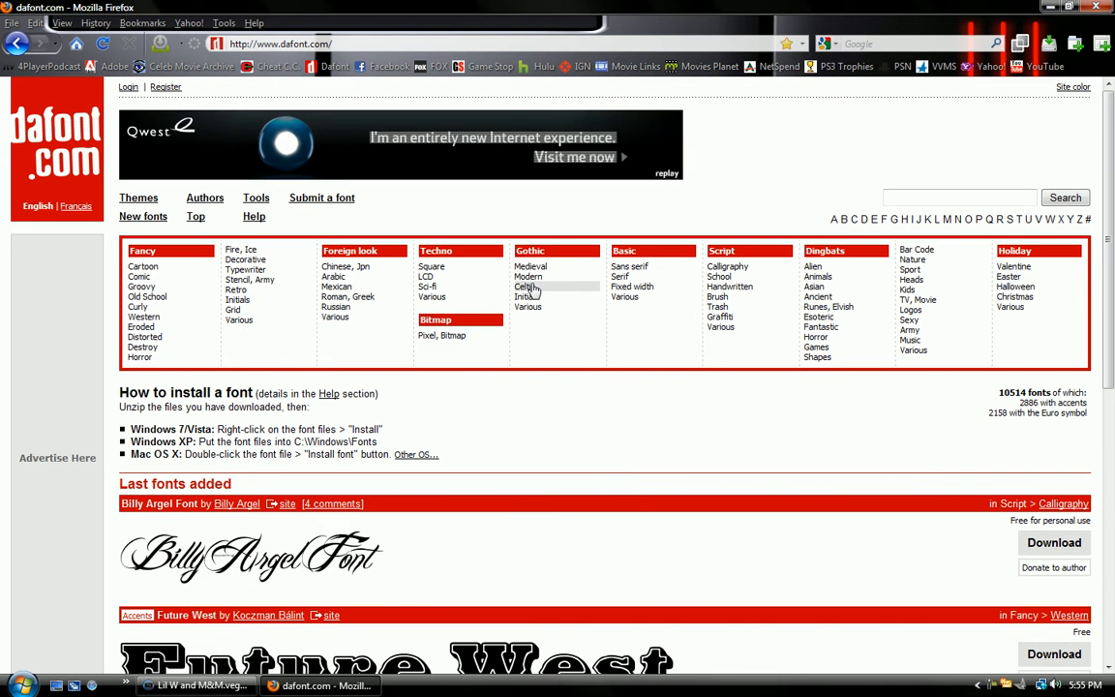
pyautogui.click(529, 277)
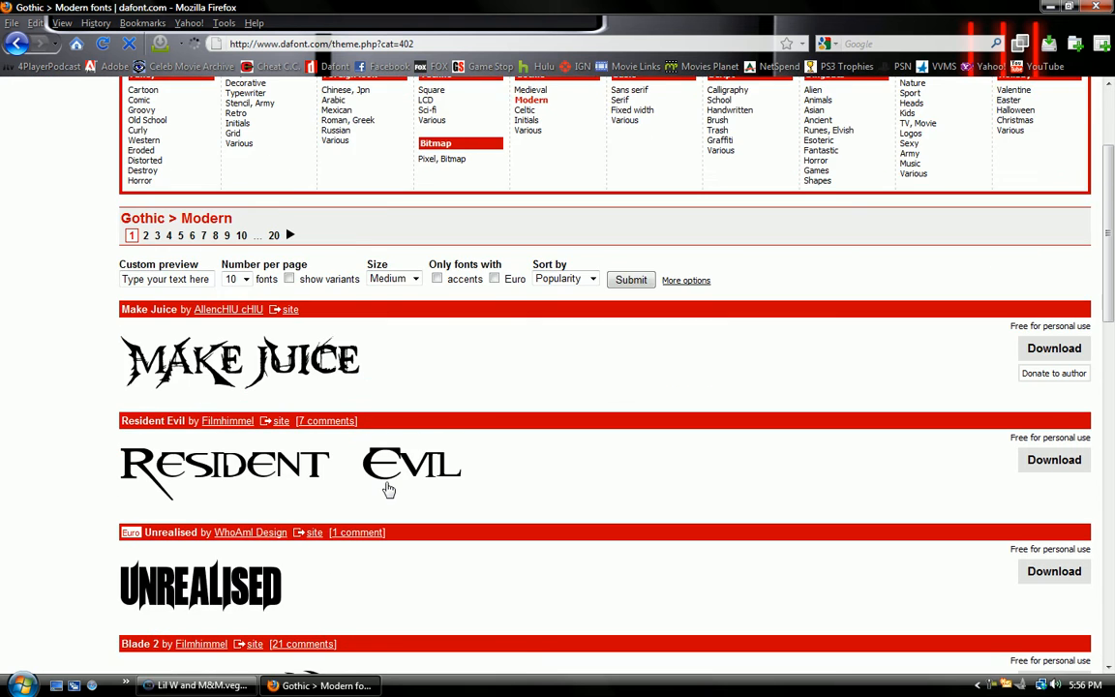
pyautogui.scroll(-3)
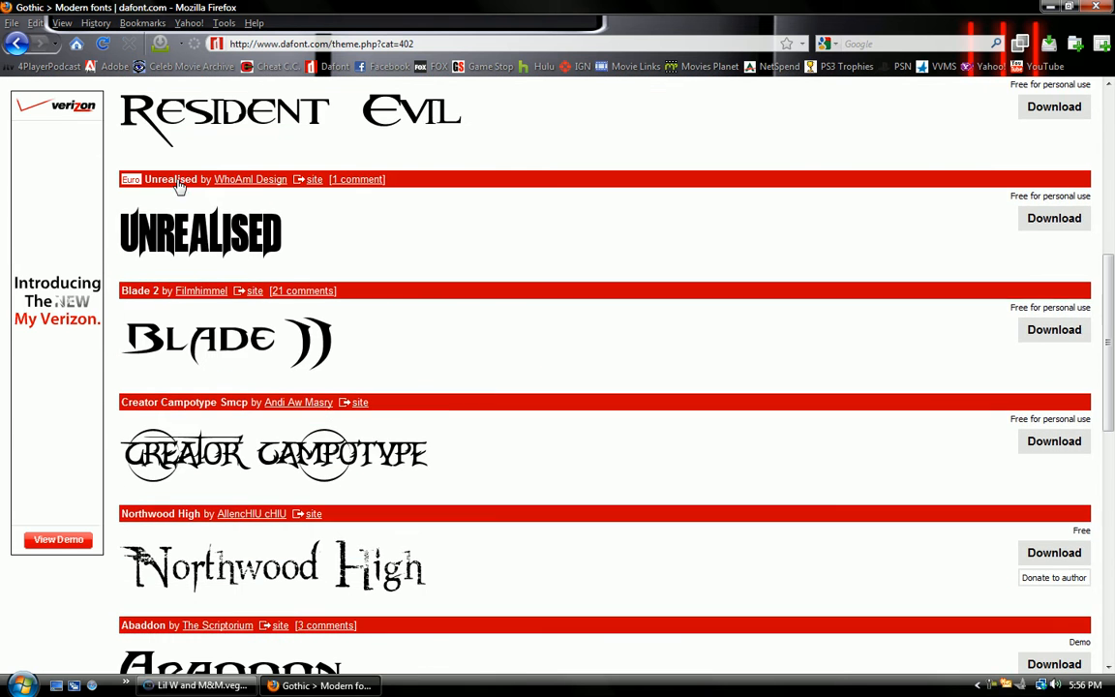
pyautogui.scroll(-3)
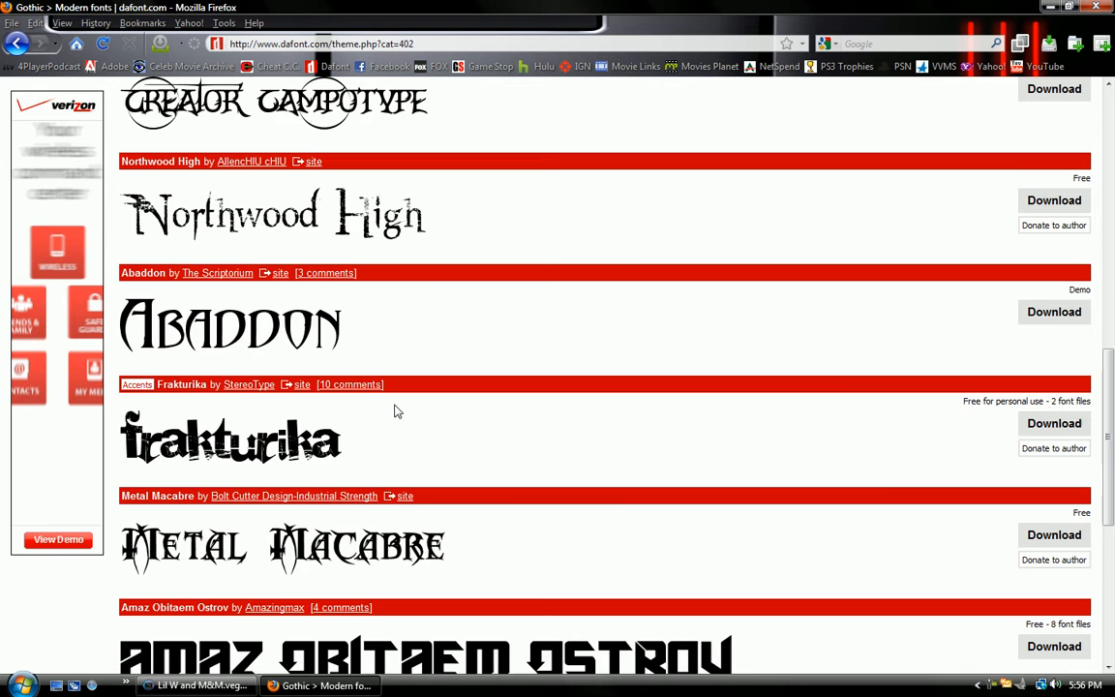
pyautogui.scroll(-3)
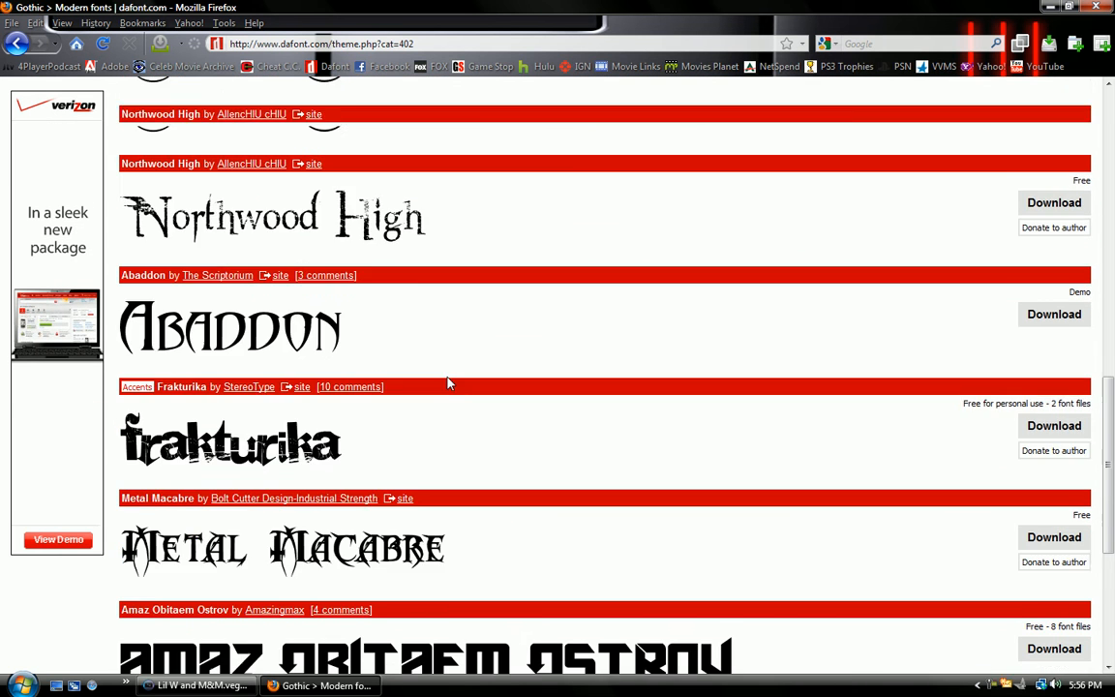
# Jump to page 9 of the Modern font listings and scroll through it
pyautogui.click(225, 242)
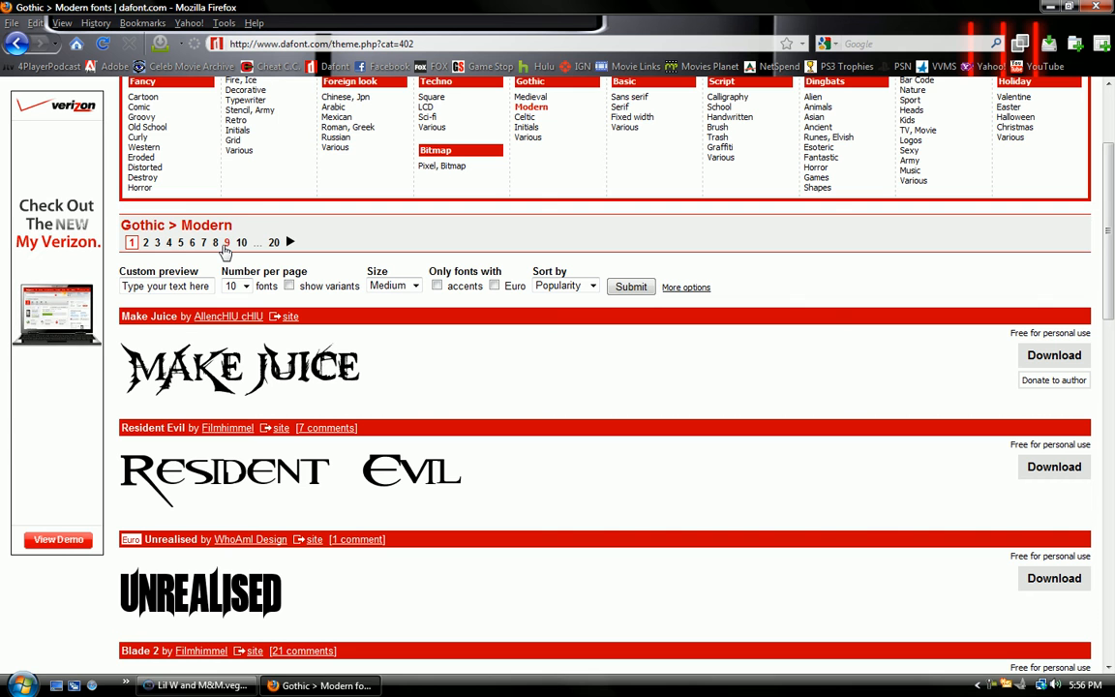
pyautogui.click(225, 242)
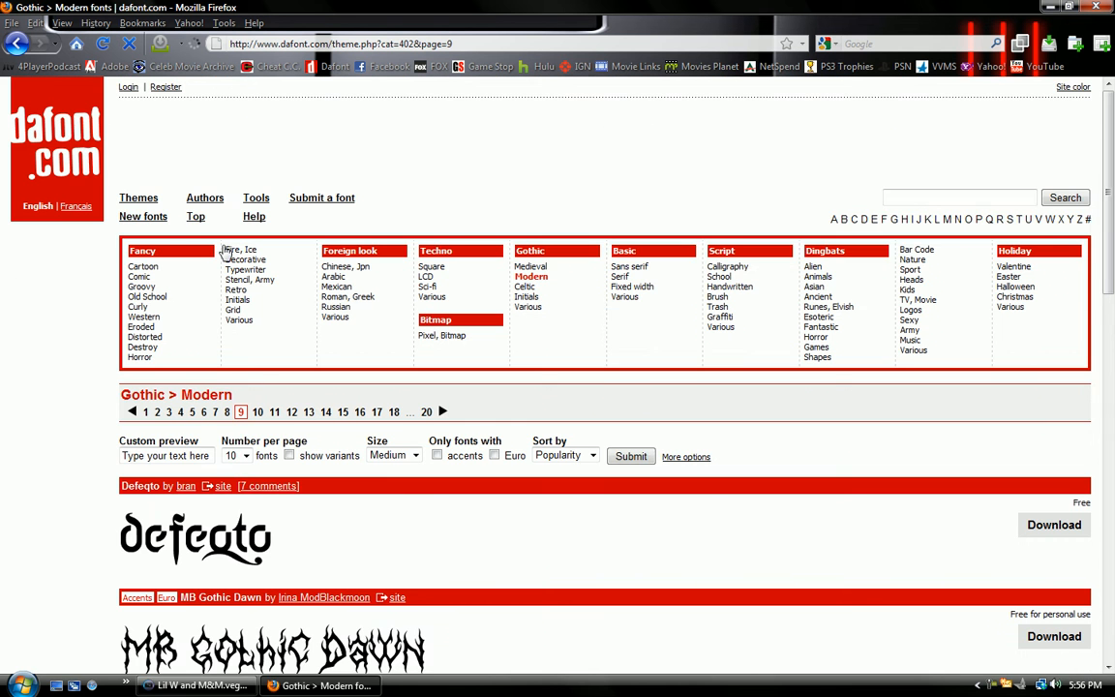
pyautogui.scroll(-3)
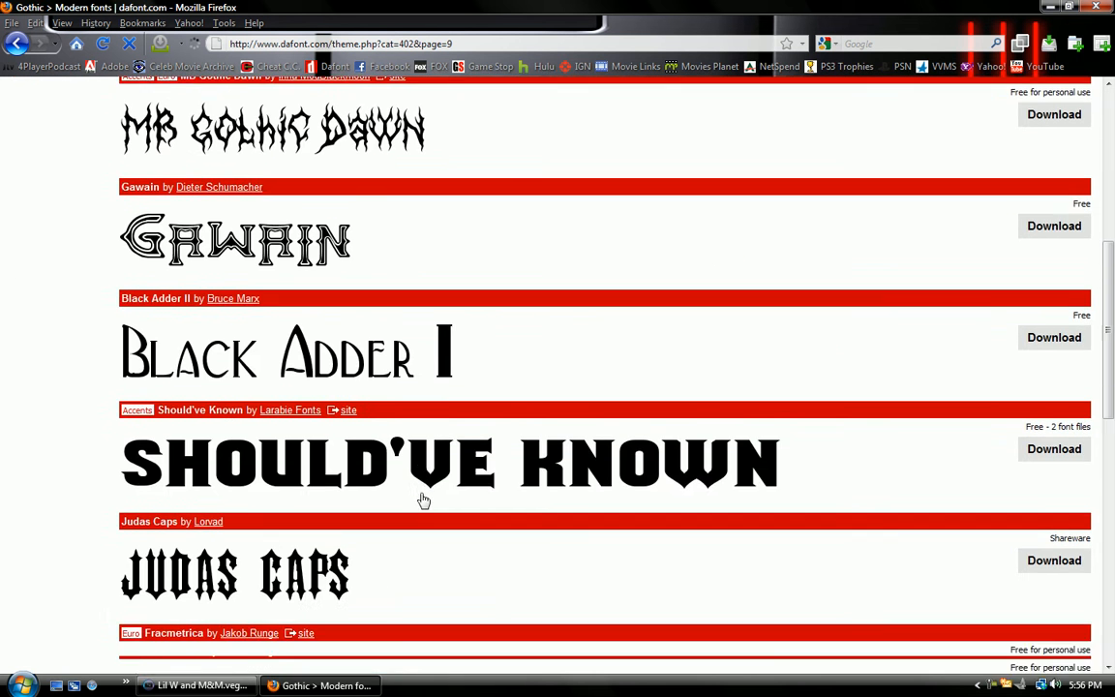
pyautogui.scroll(-3)
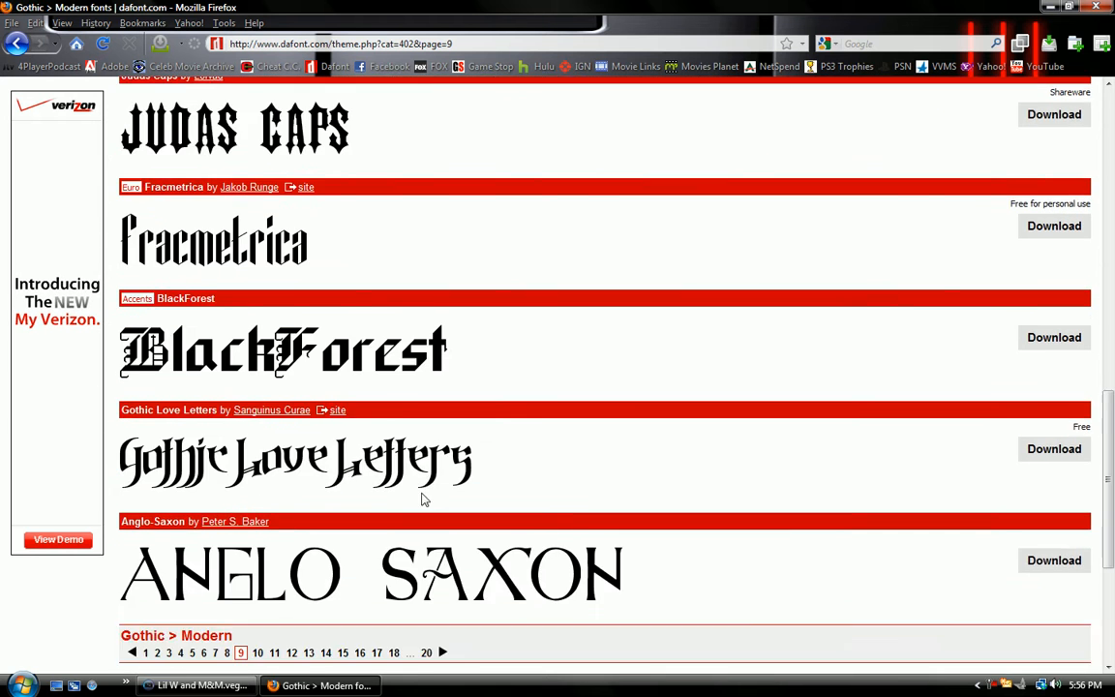
pyautogui.scroll(-3)
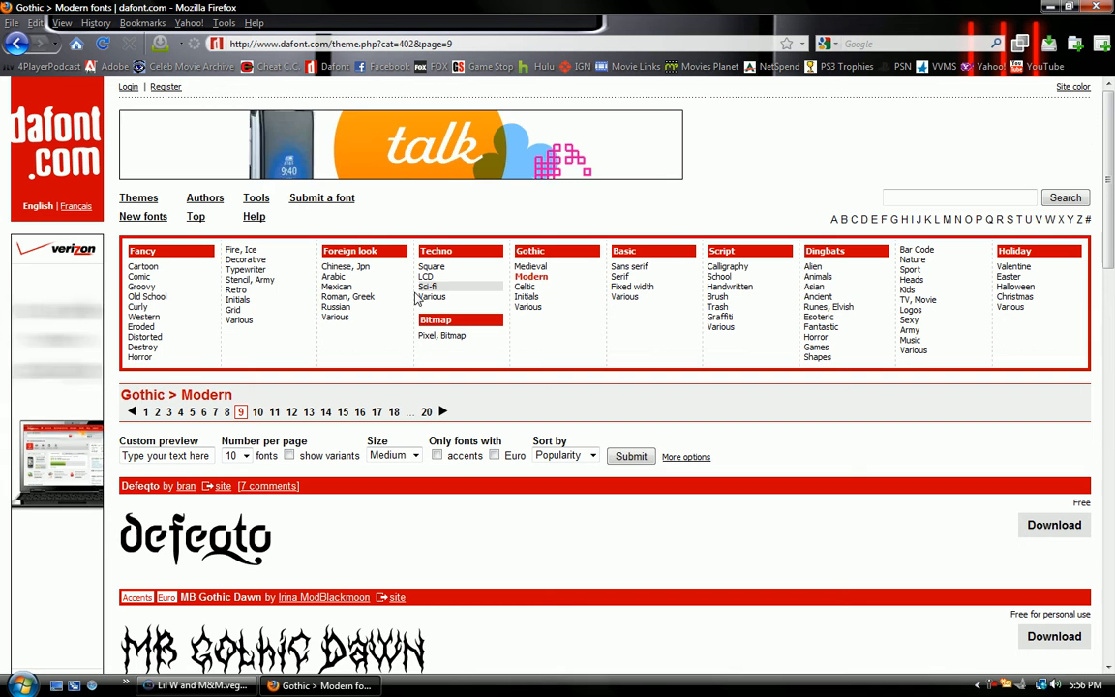
# Show the Techno > LCD fonts, scroll through the first page and return to the top
pyautogui.click(426, 277)
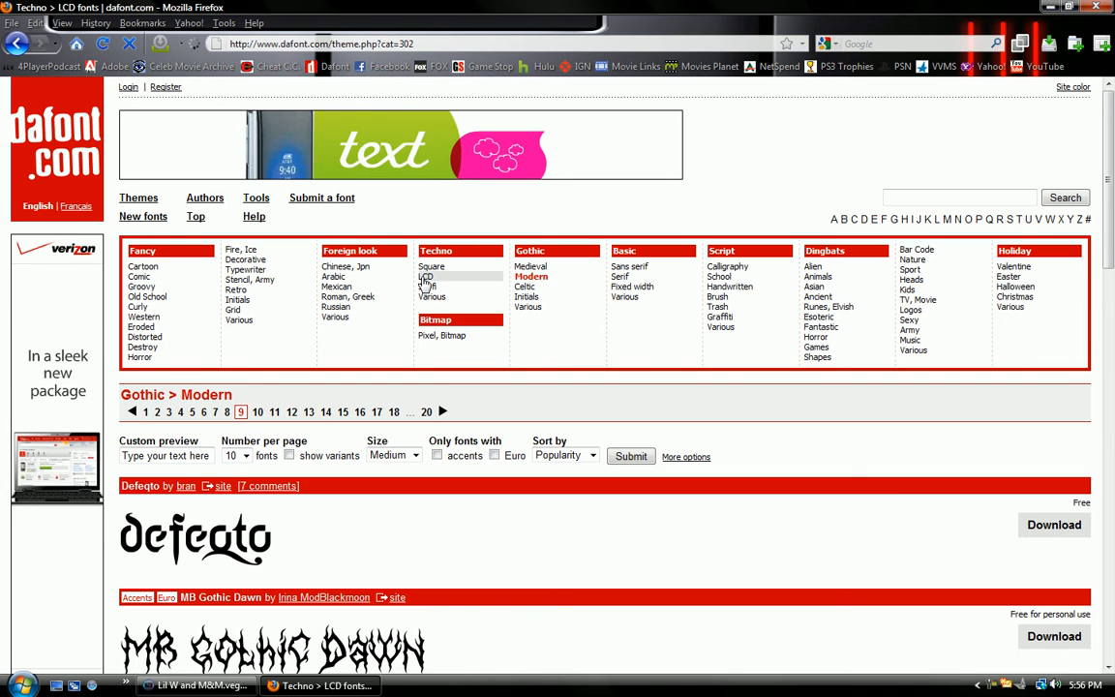
pyautogui.click(426, 275)
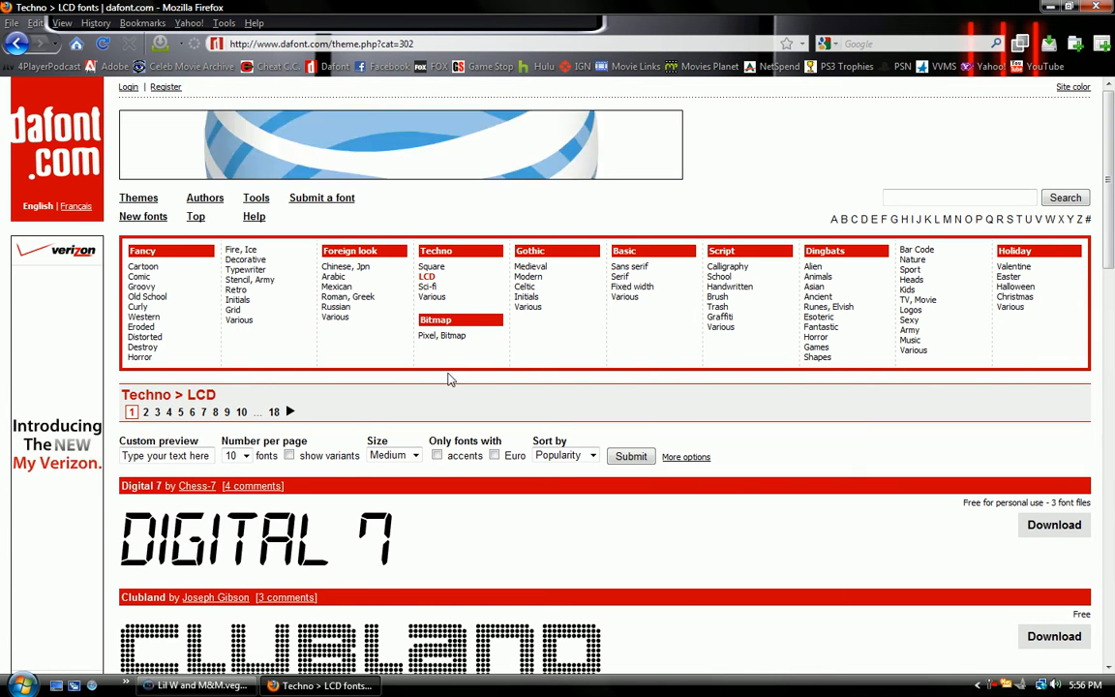
pyautogui.scroll(-3)
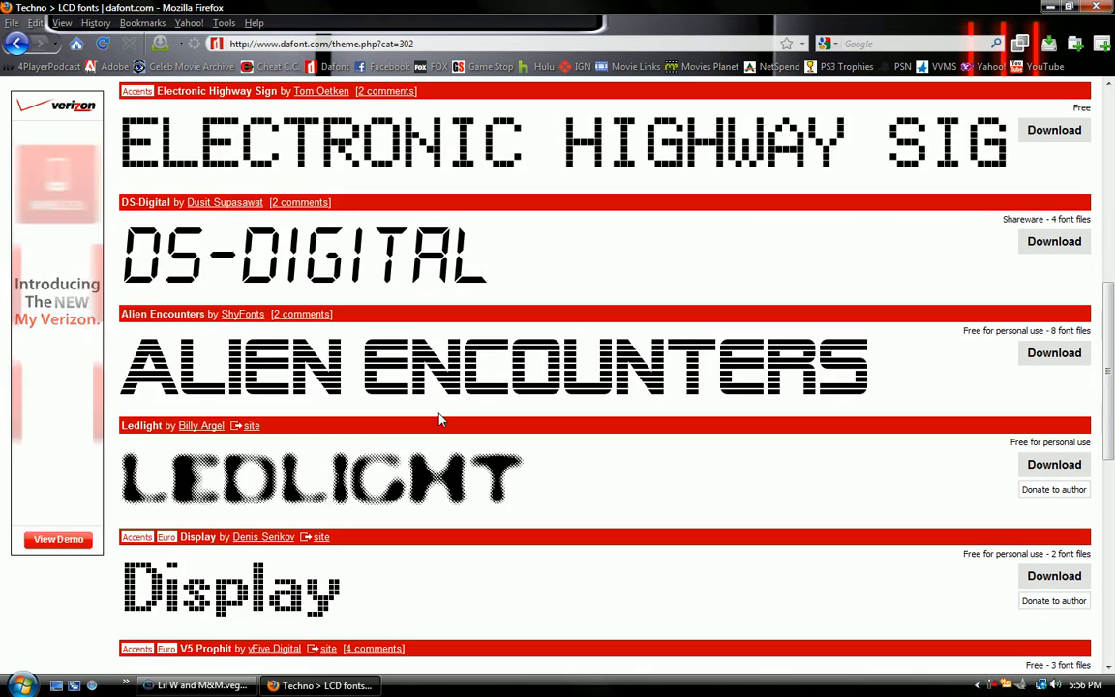
pyautogui.scroll(-3)
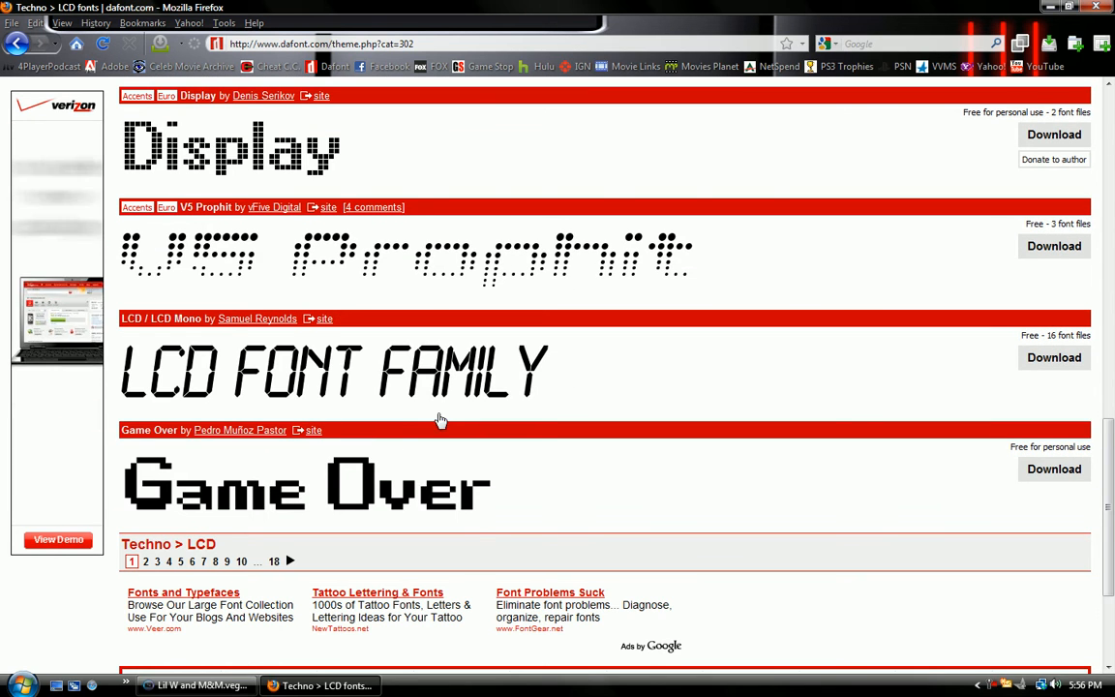
pyautogui.scroll(-3)
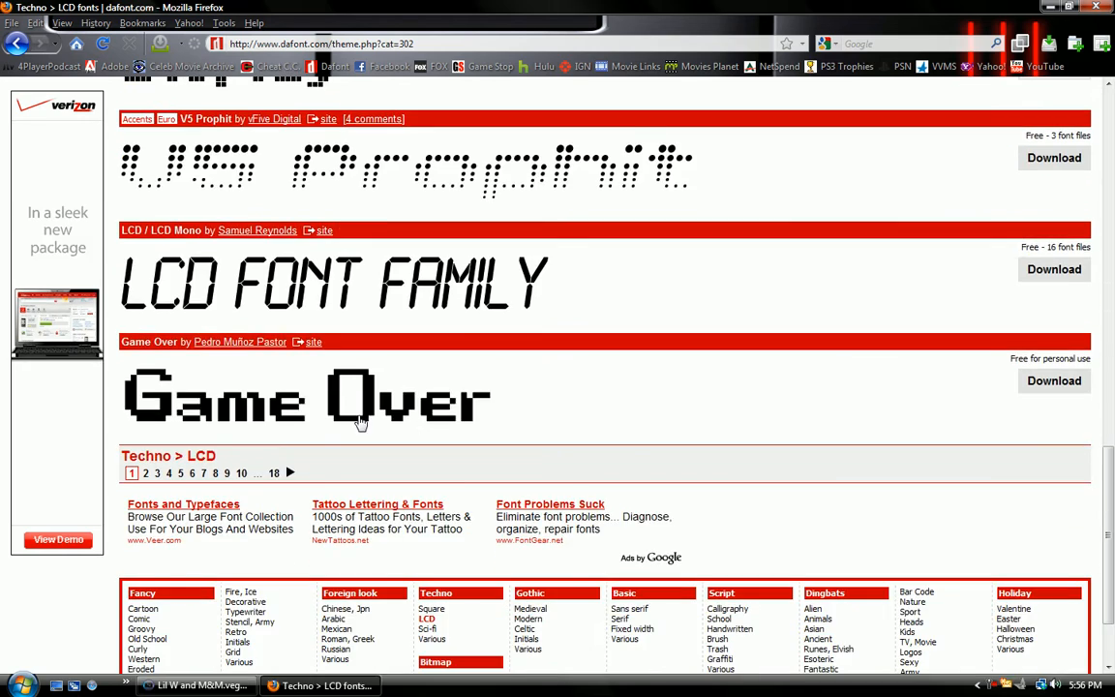
pyautogui.scroll(-3)
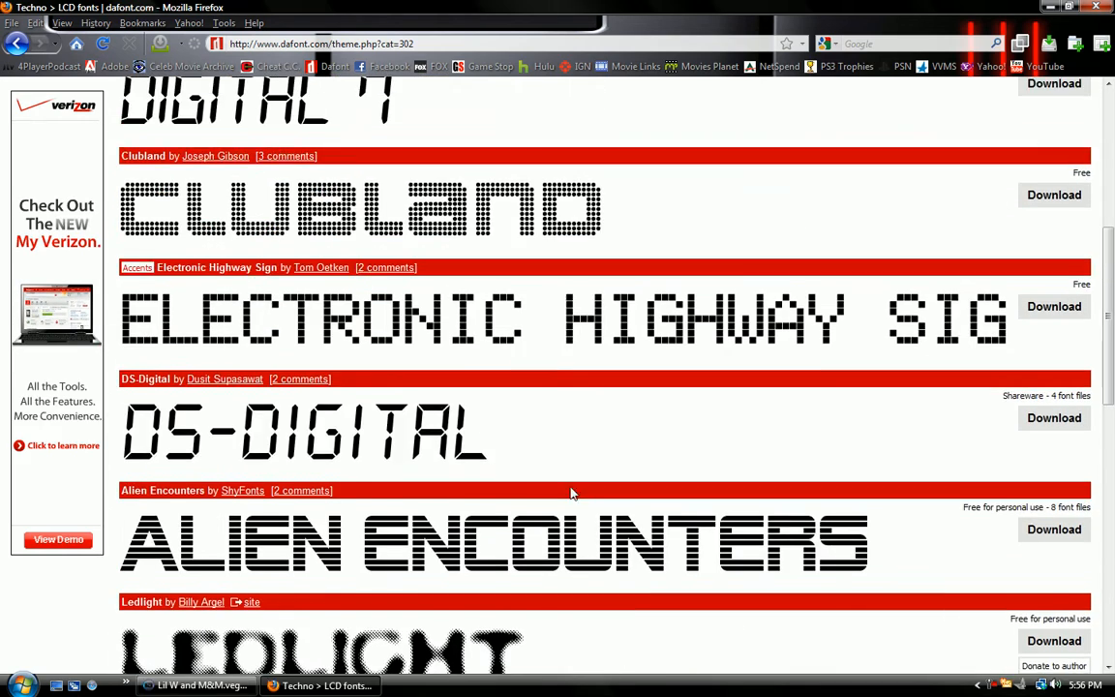
pyautogui.scroll(3)
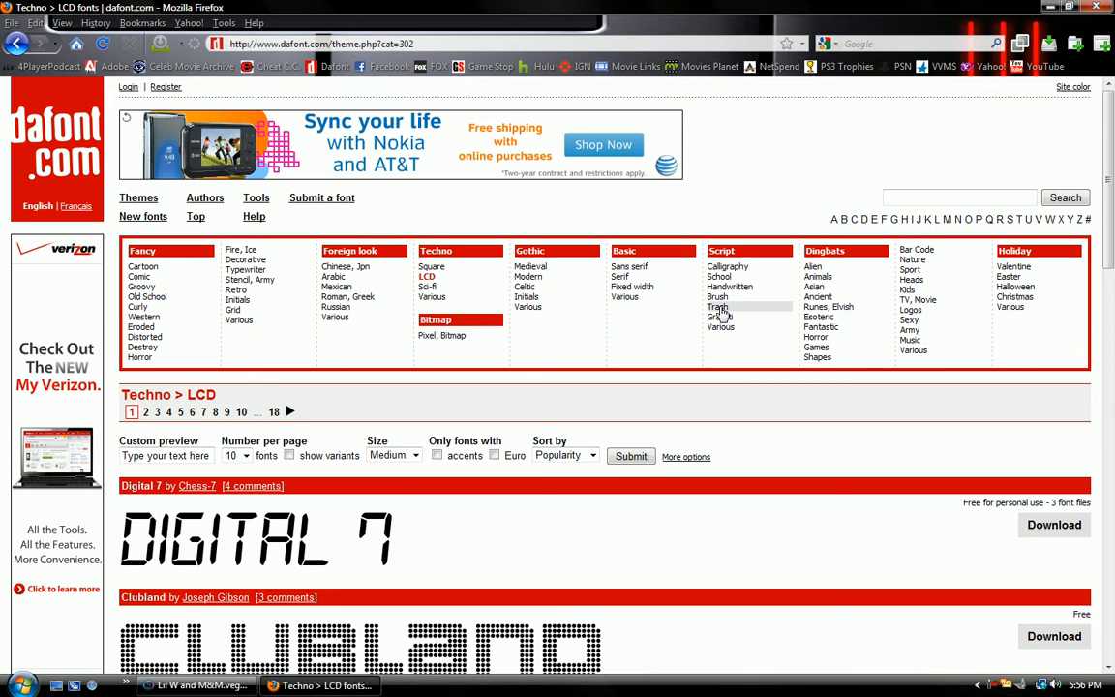
# Look through the Script > Graffiti and Fancy > Fire, Ice font listings
pyautogui.click(720, 318)
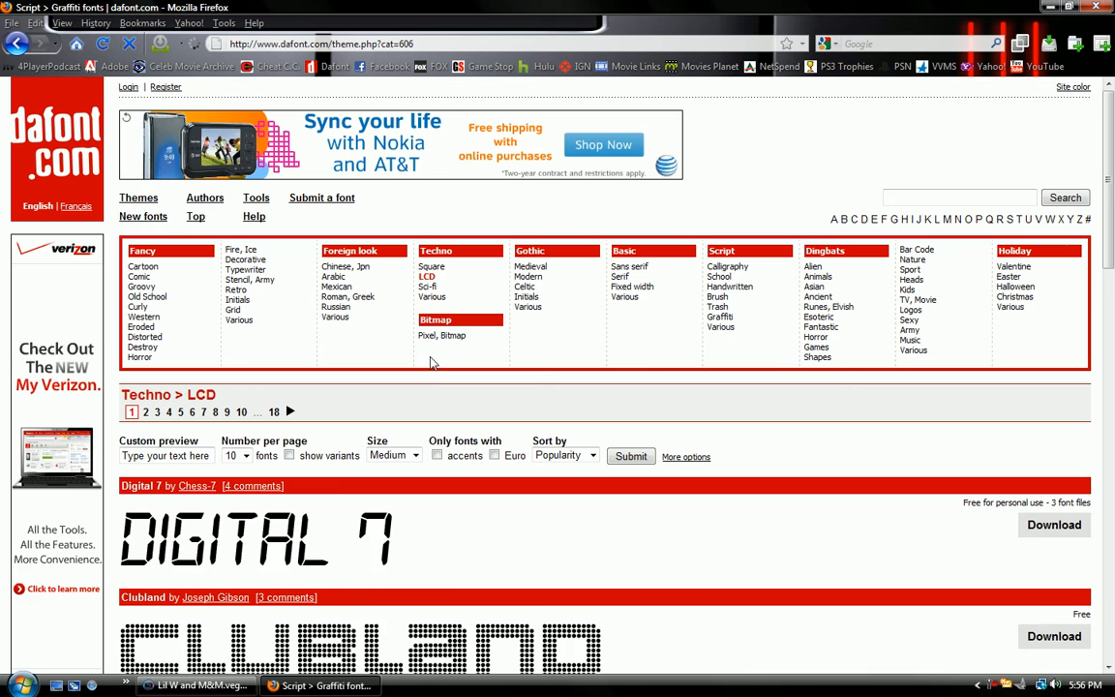
pyautogui.scroll(-3)
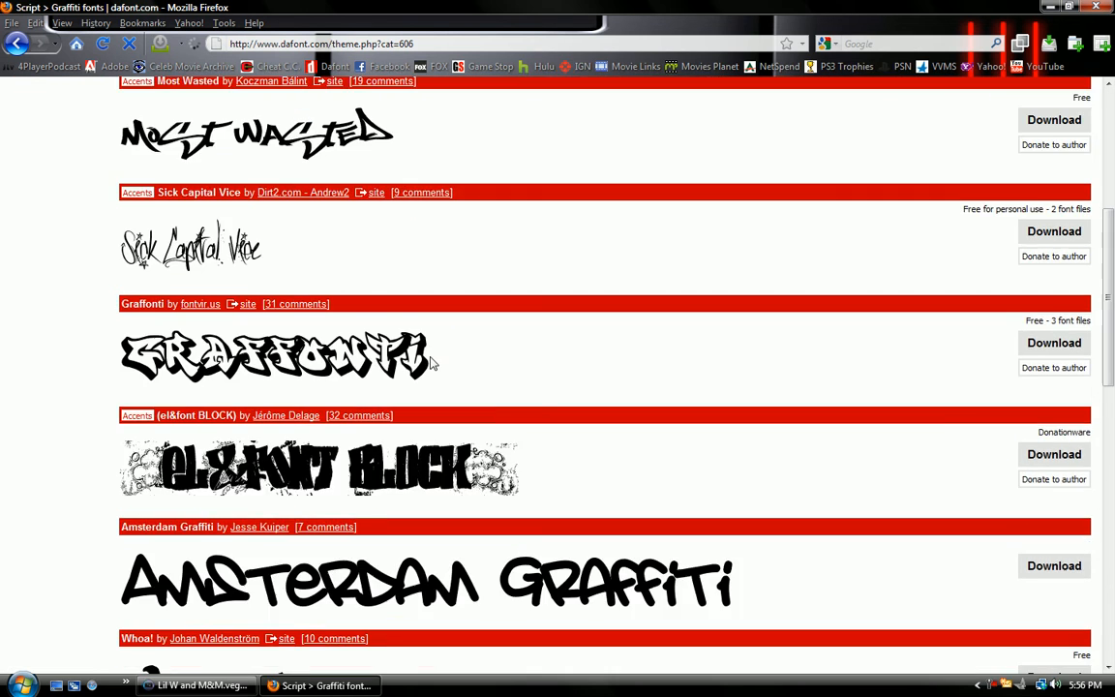
pyautogui.scroll(-3)
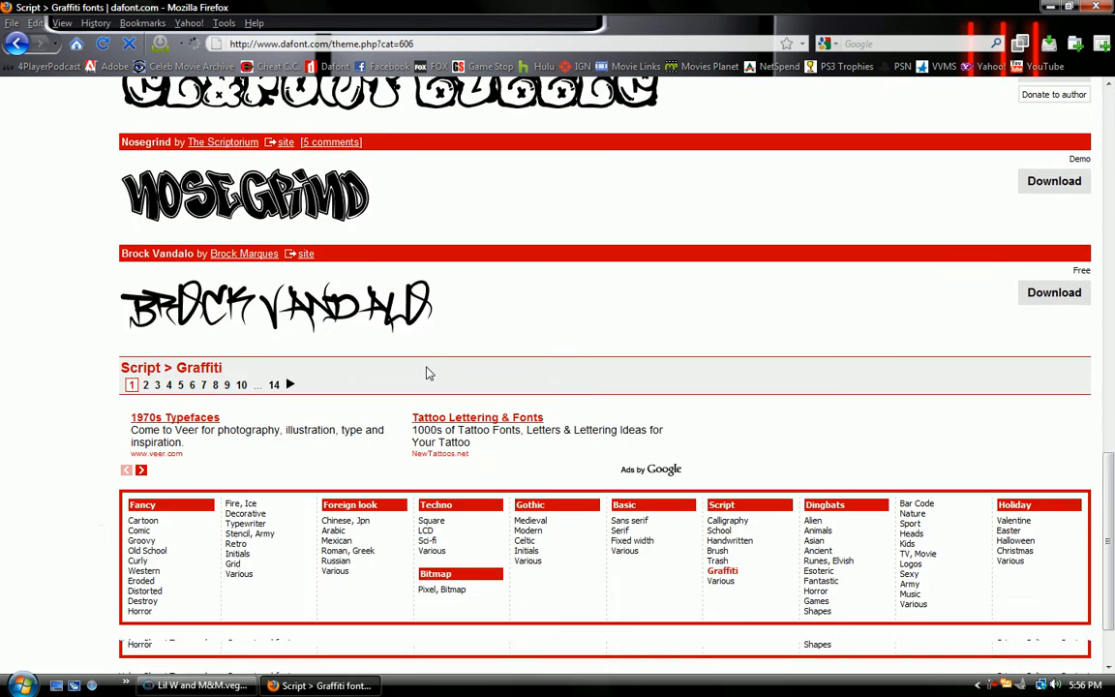
pyautogui.scroll(-3)
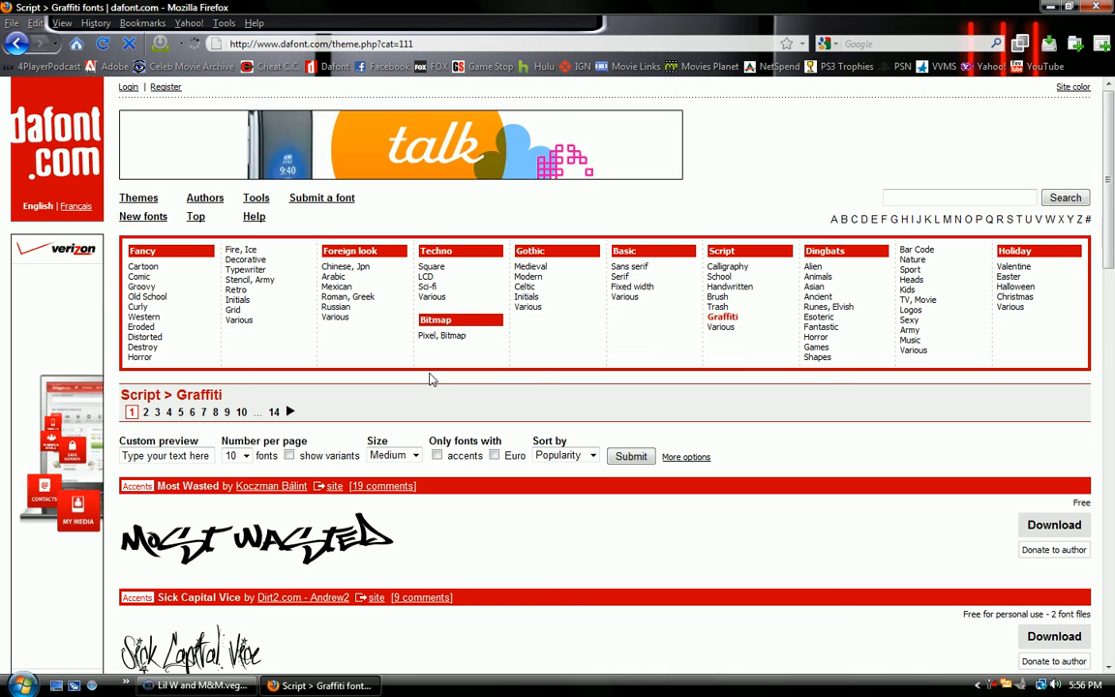
pyautogui.click(244, 250)
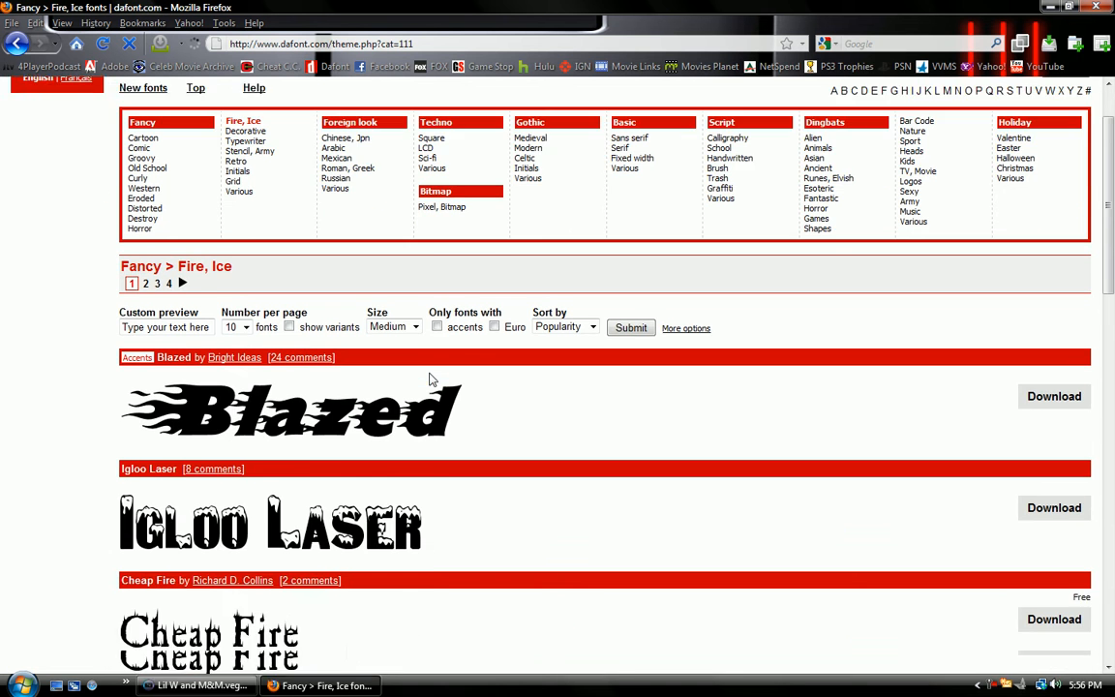
pyautogui.scroll(-3)
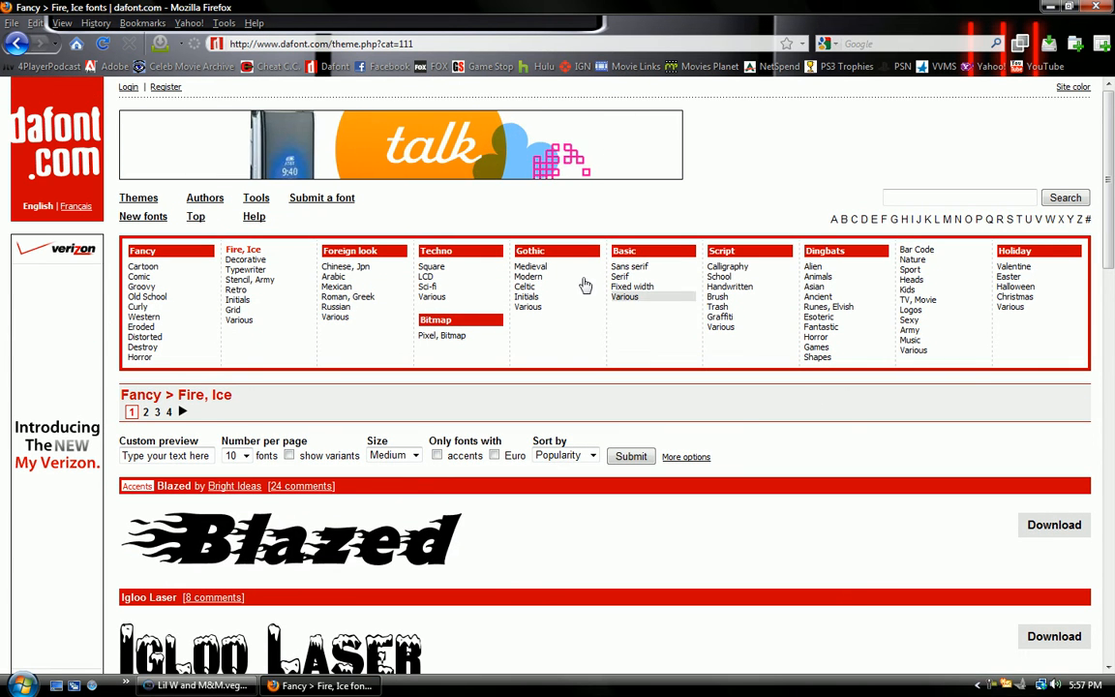
# Return to the Gothic > Modern category's first page
pyautogui.click(527, 306)
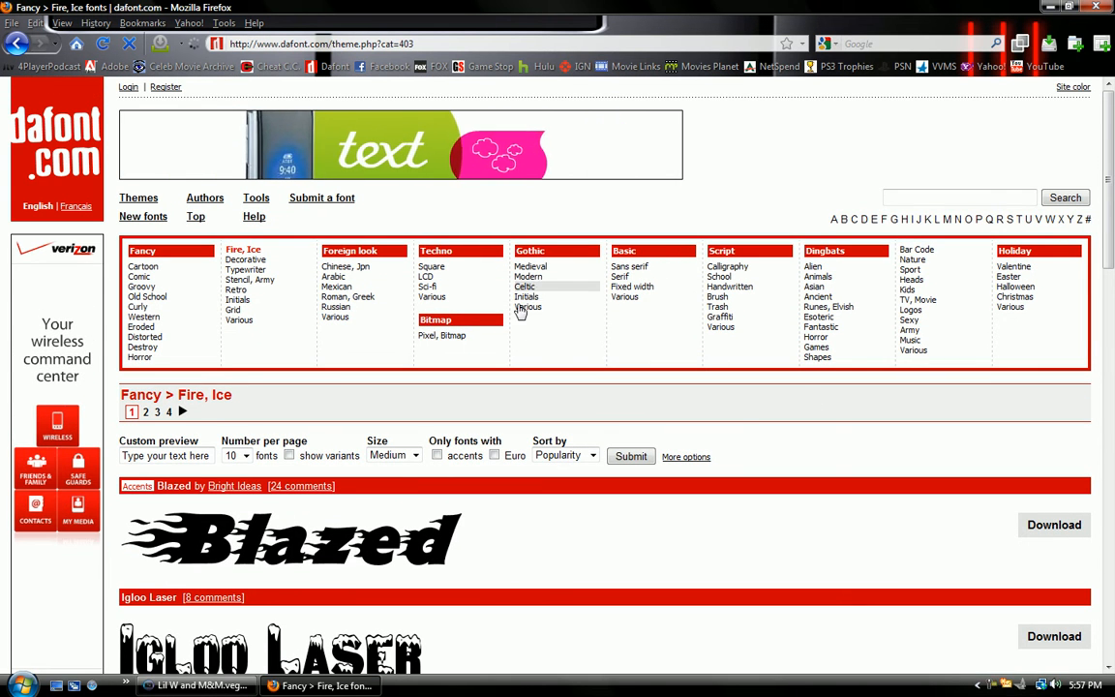
pyautogui.click(525, 287)
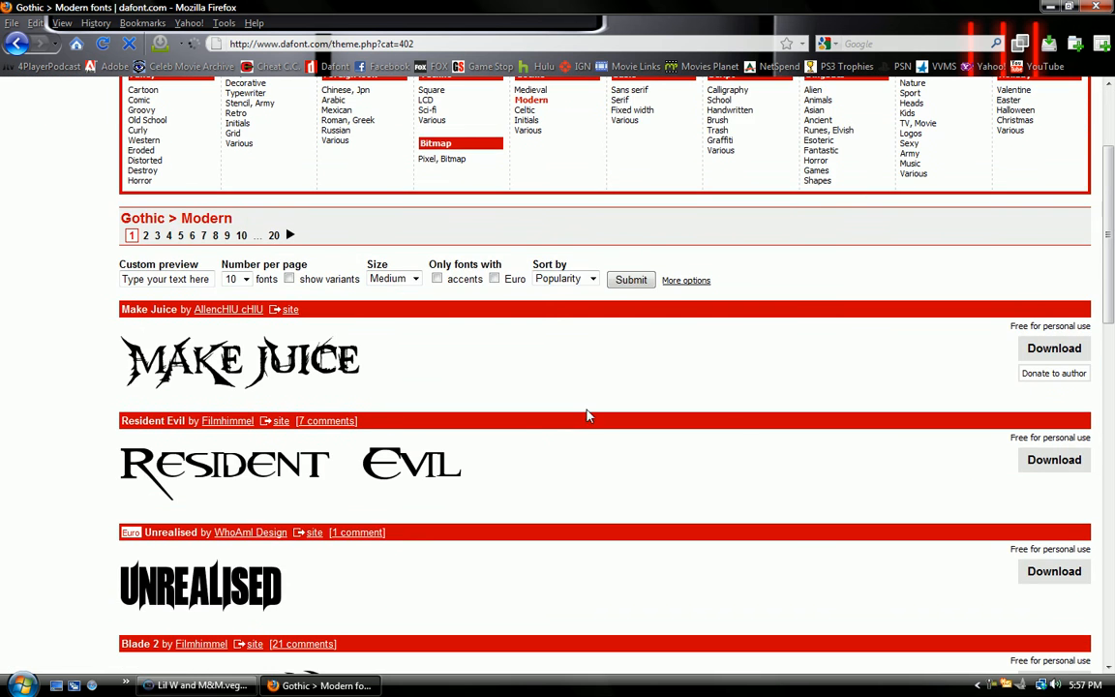
pyautogui.scroll(-3)
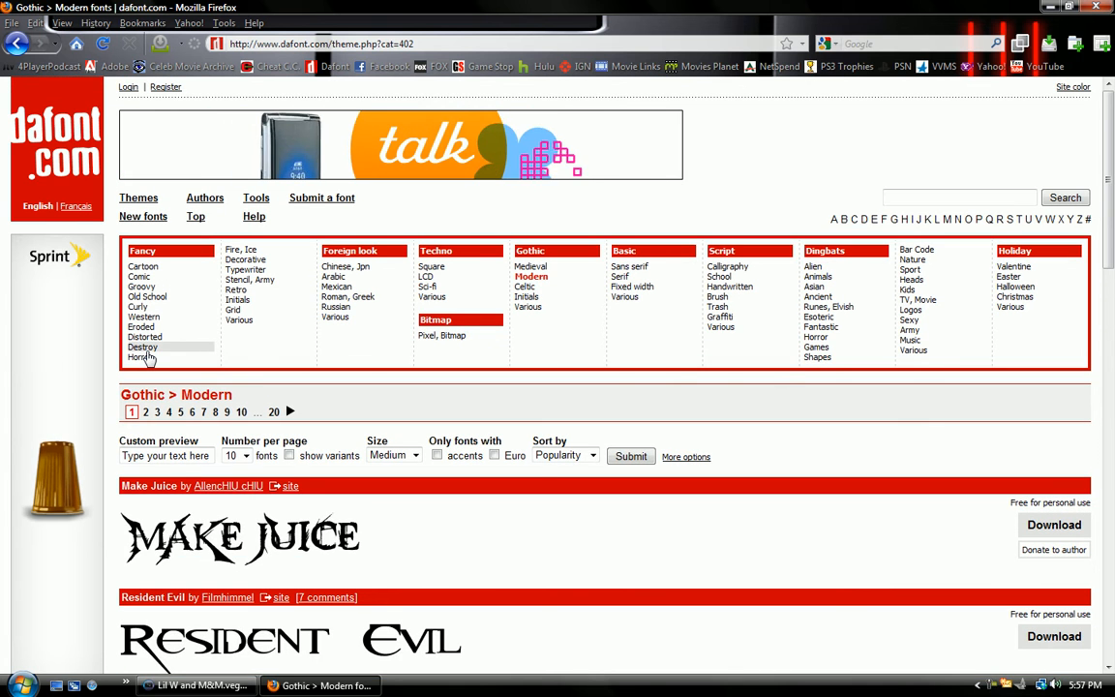
# Find 28 Days Later in Fancy > Destroy and download it
pyautogui.click(143, 346)
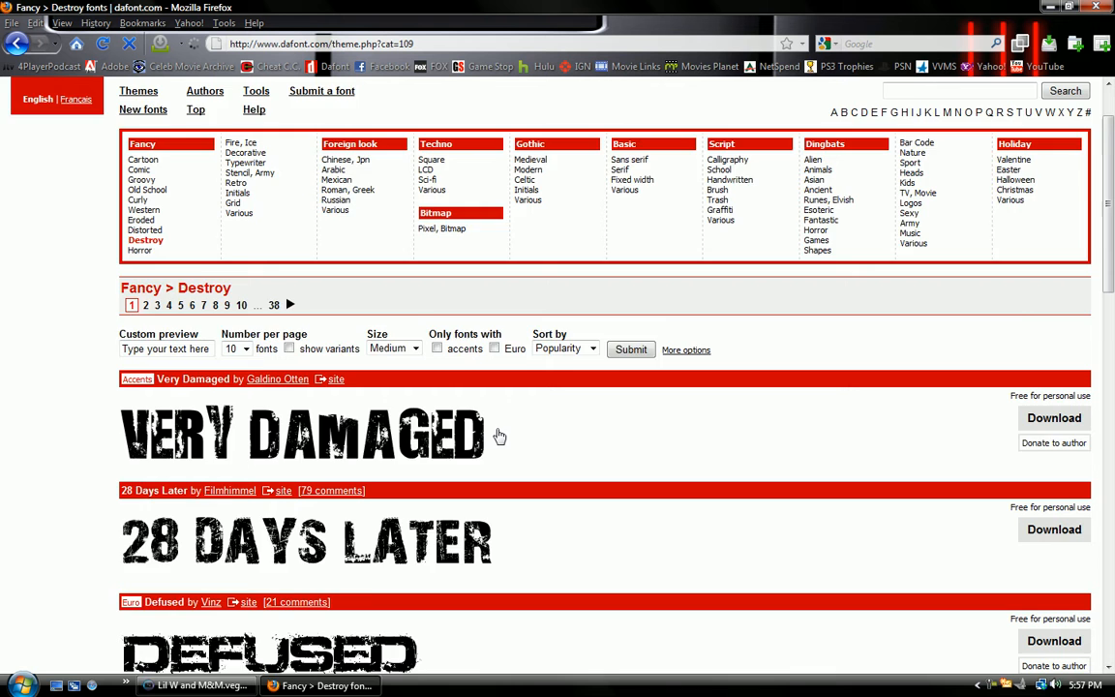
pyautogui.scroll(-3)
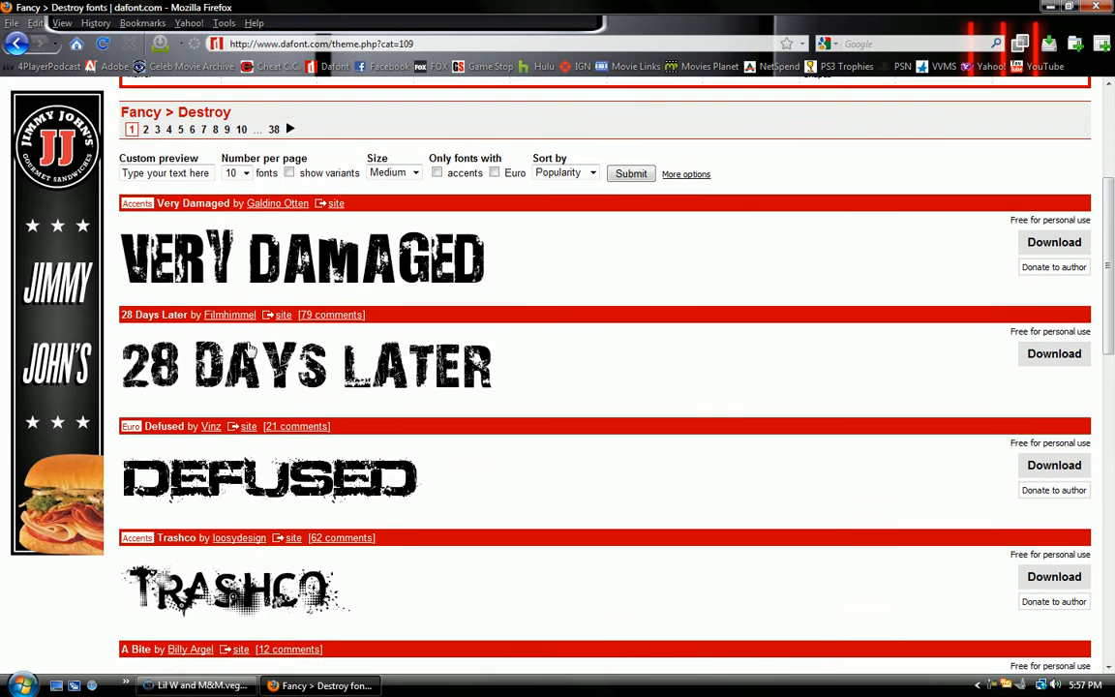
pyautogui.scroll(-3)
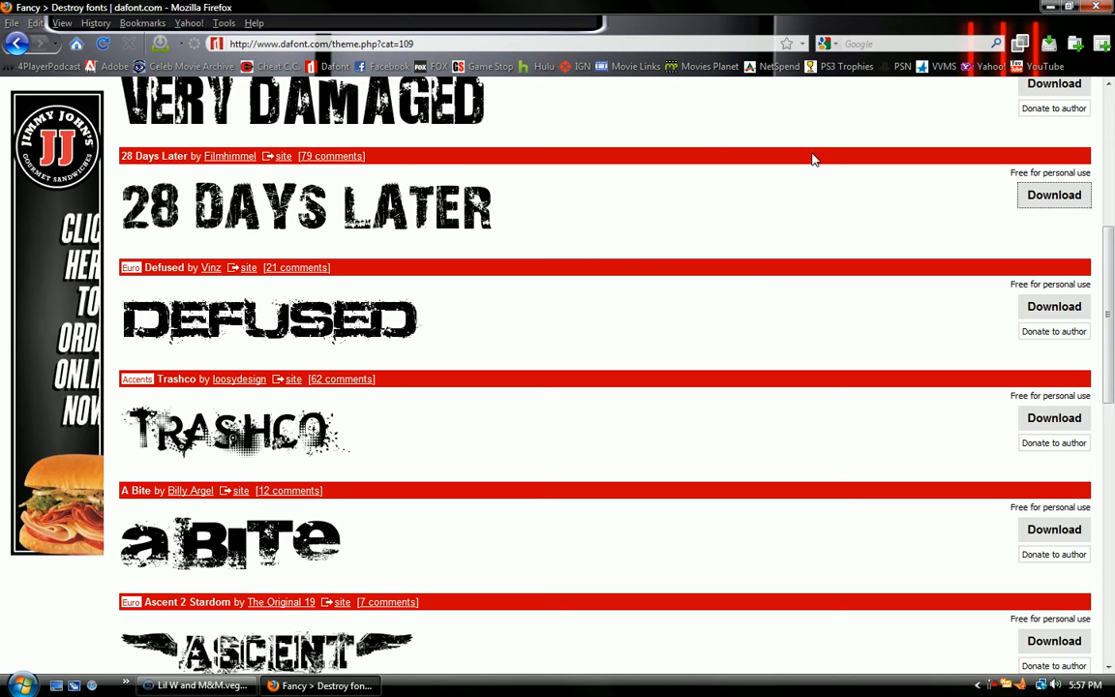
pyautogui.click(197, 685)
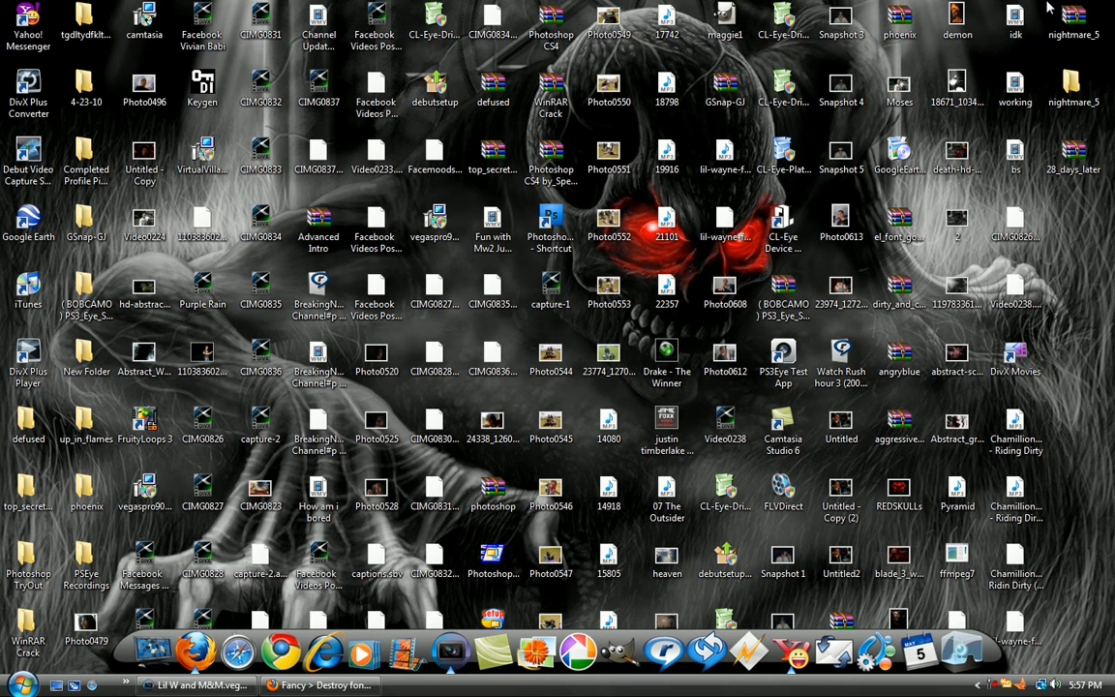
pyautogui.moveTo(1073, 151)
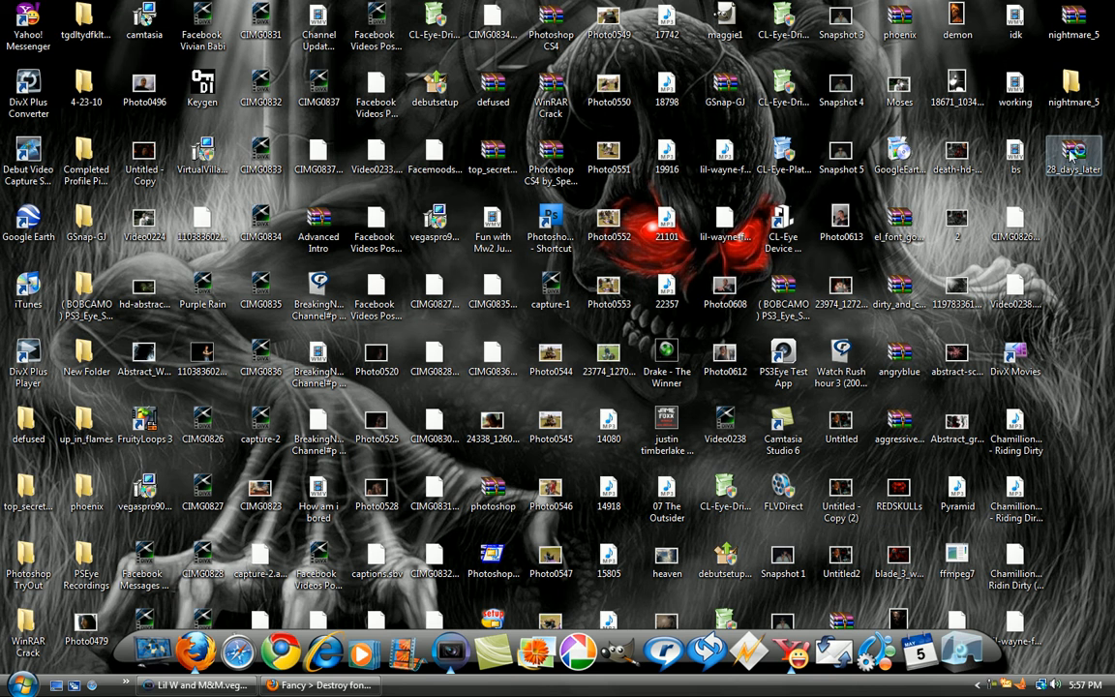
# Extract the 28_days_later zip on the desktop into its own folder and view the font file inside
pyautogui.doubleClick(1073, 159)
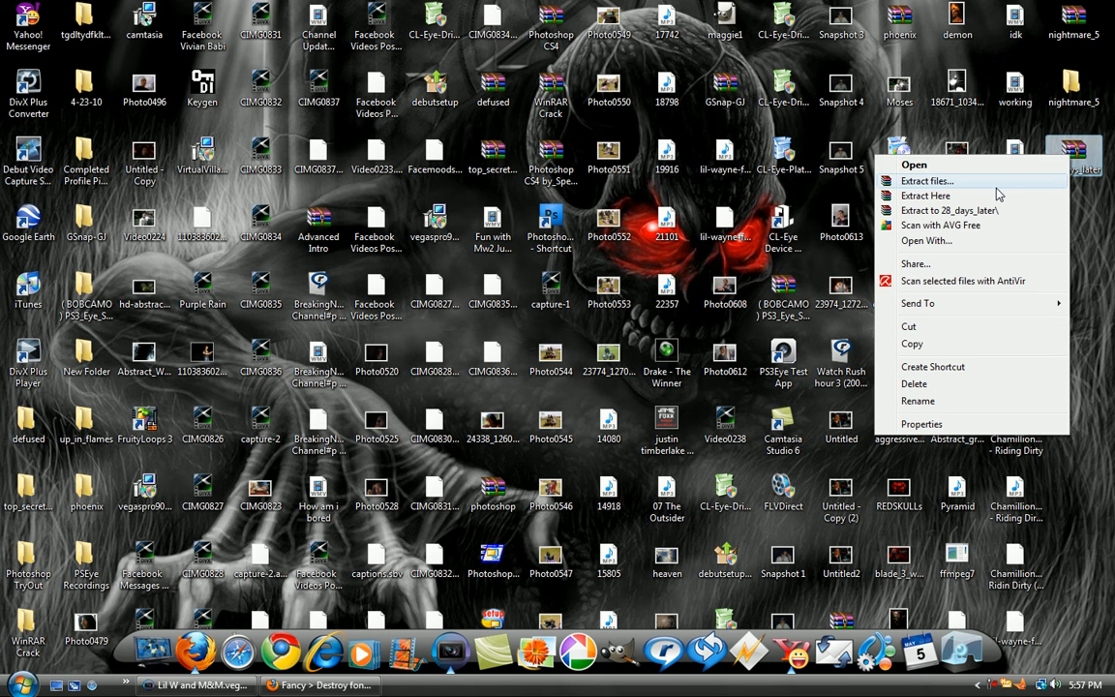
pyautogui.click(925, 182)
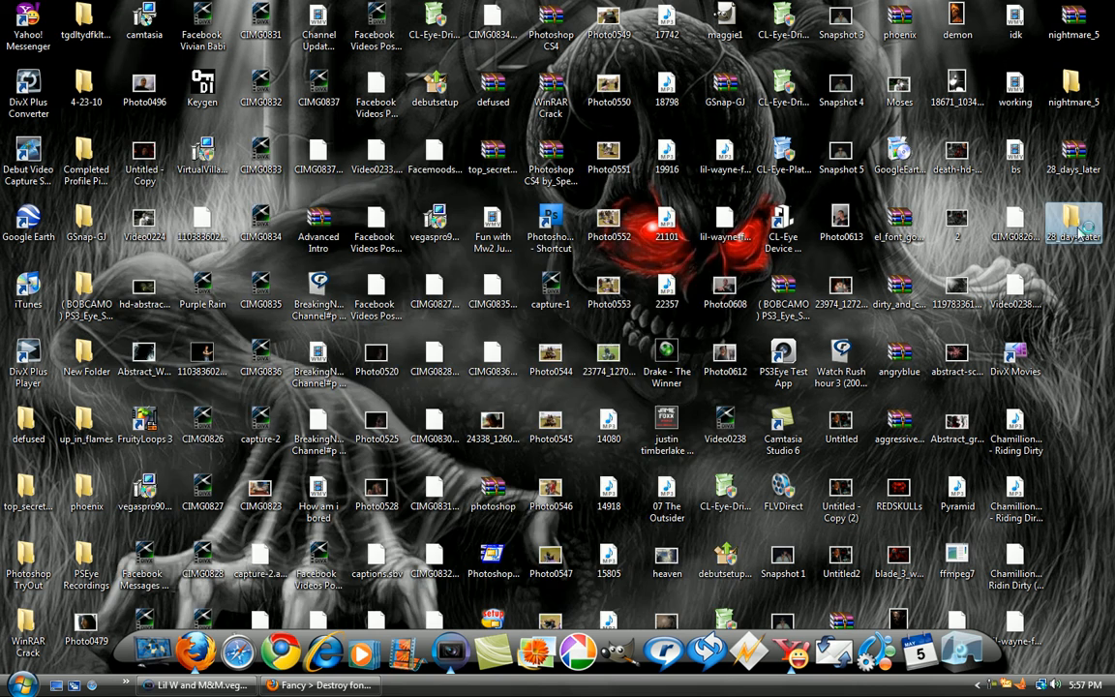
pyautogui.doubleClick(1072, 222)
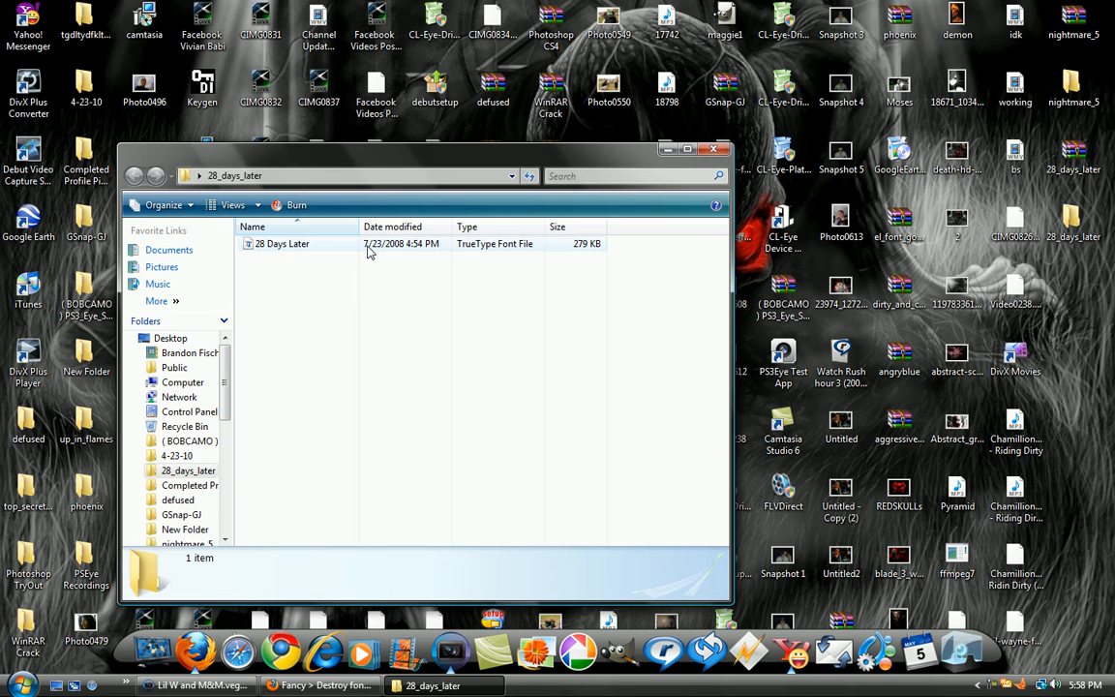
pyautogui.doubleClick(283, 244)
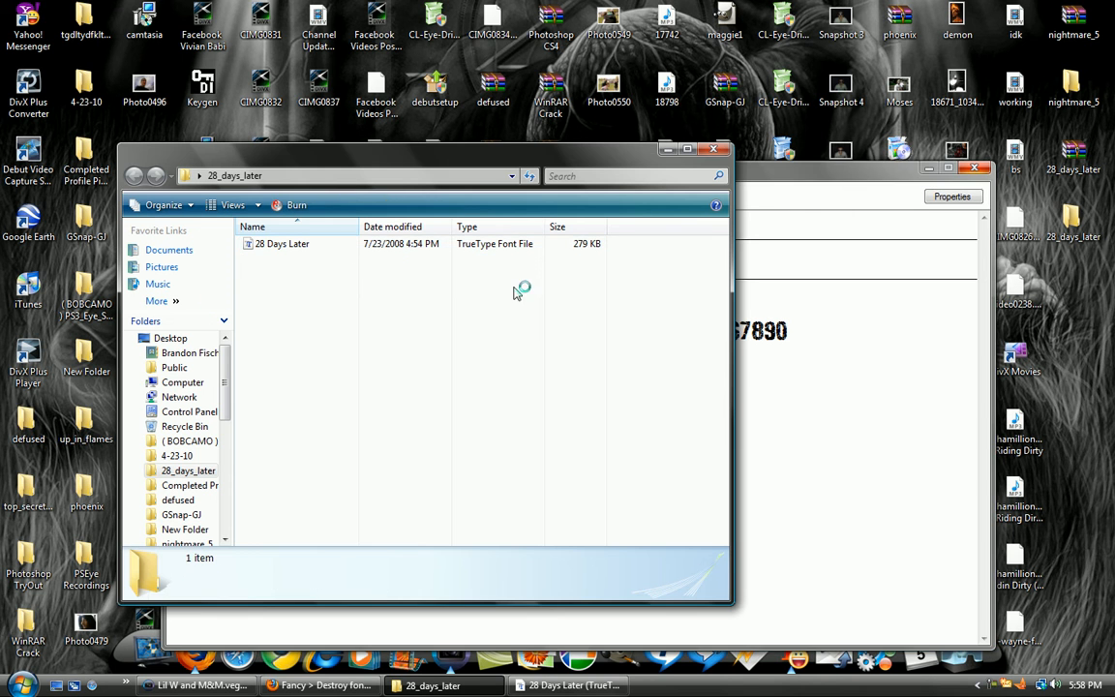
pyautogui.doubleClick(282, 244)
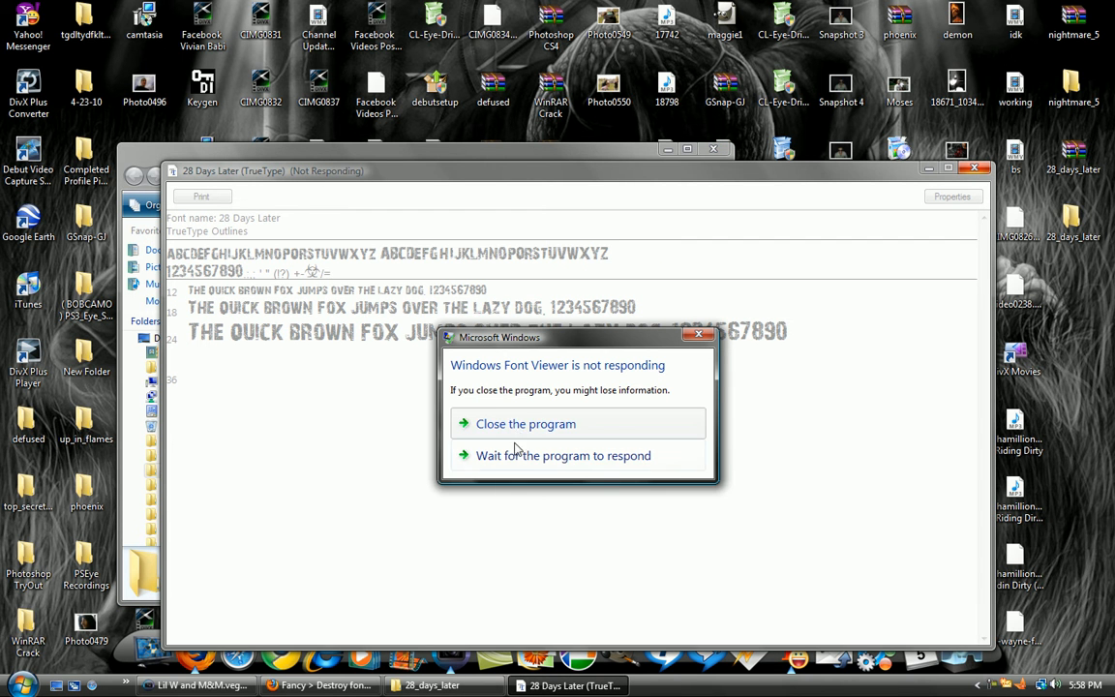
pyautogui.click(561, 455)
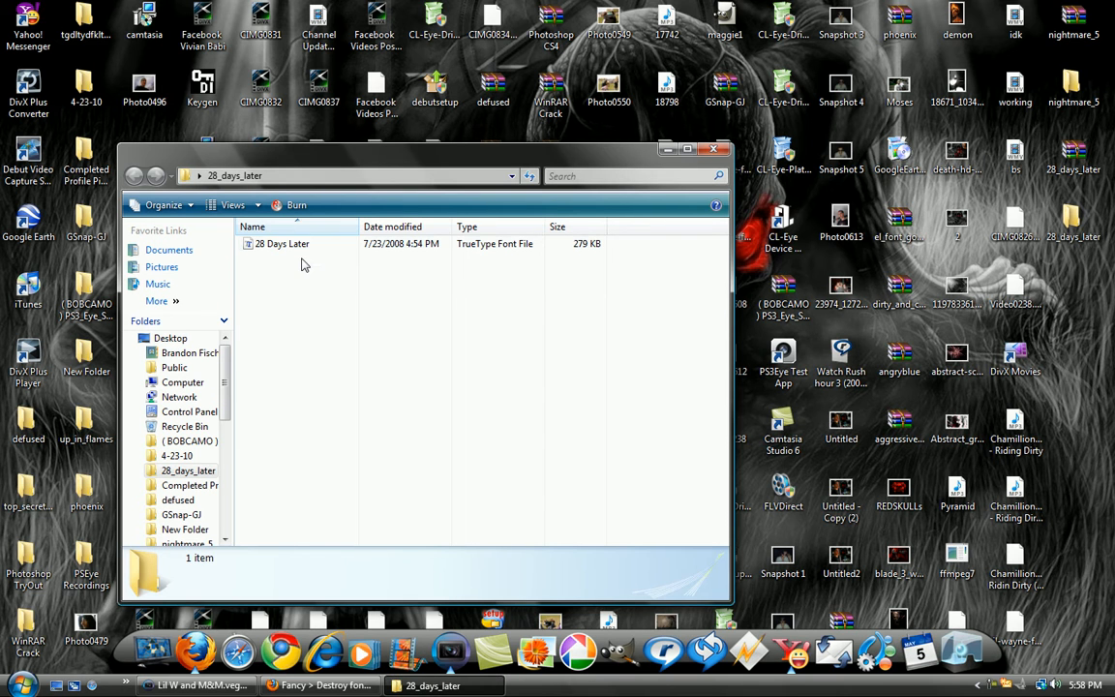
# Install the 28 Days Later TrueType font from its context menu, then switch back to the other windows
pyautogui.click(283, 244)
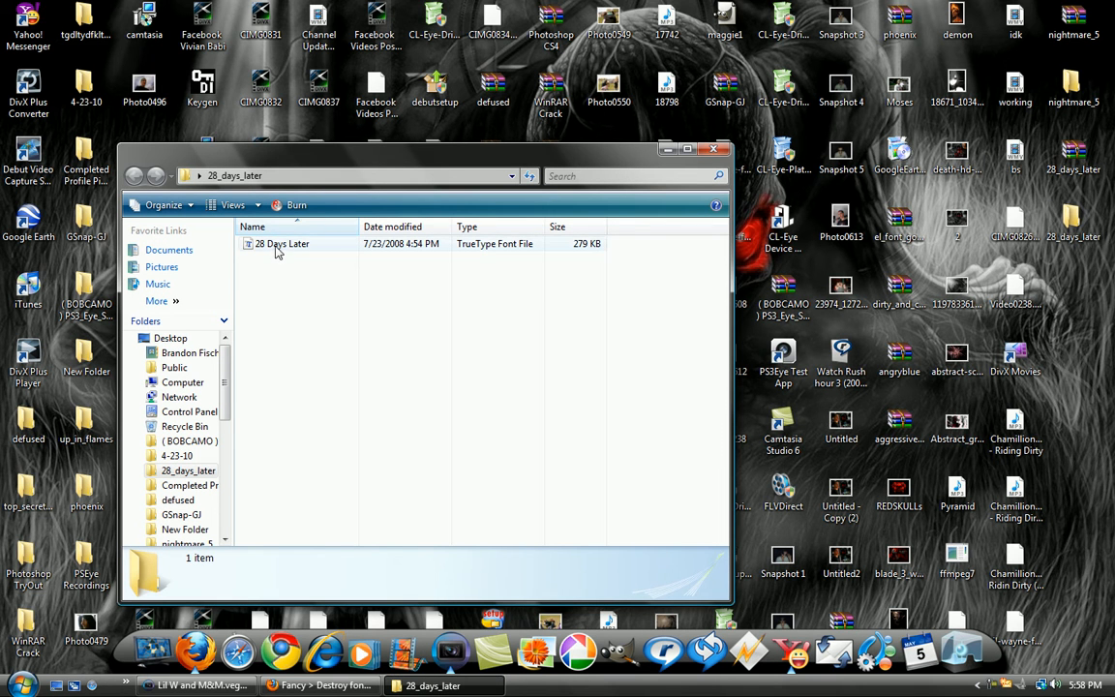
pyautogui.rightClick(326, 256)
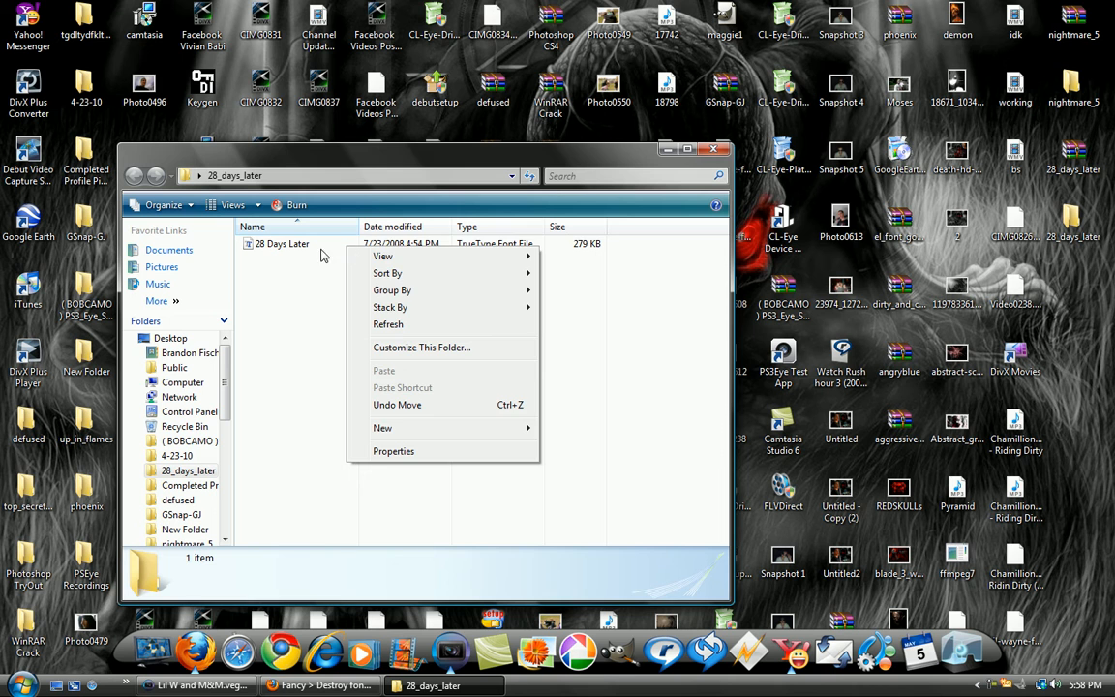
pyautogui.rightClick(280, 244)
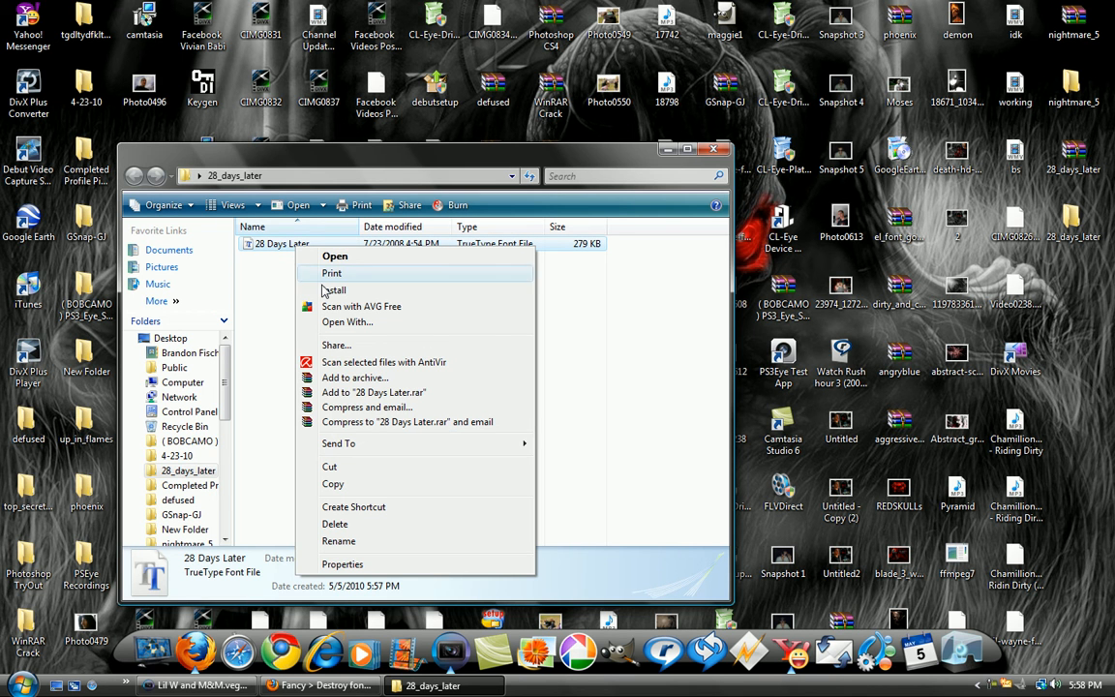
pyautogui.moveTo(333, 290)
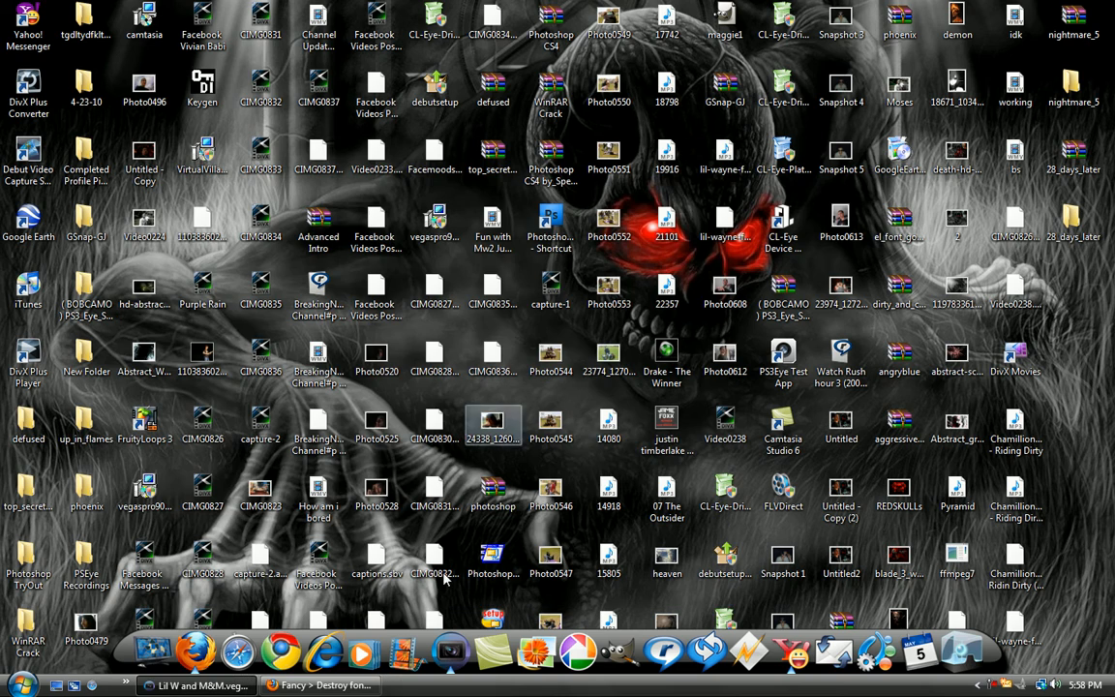
pyautogui.click(319, 685)
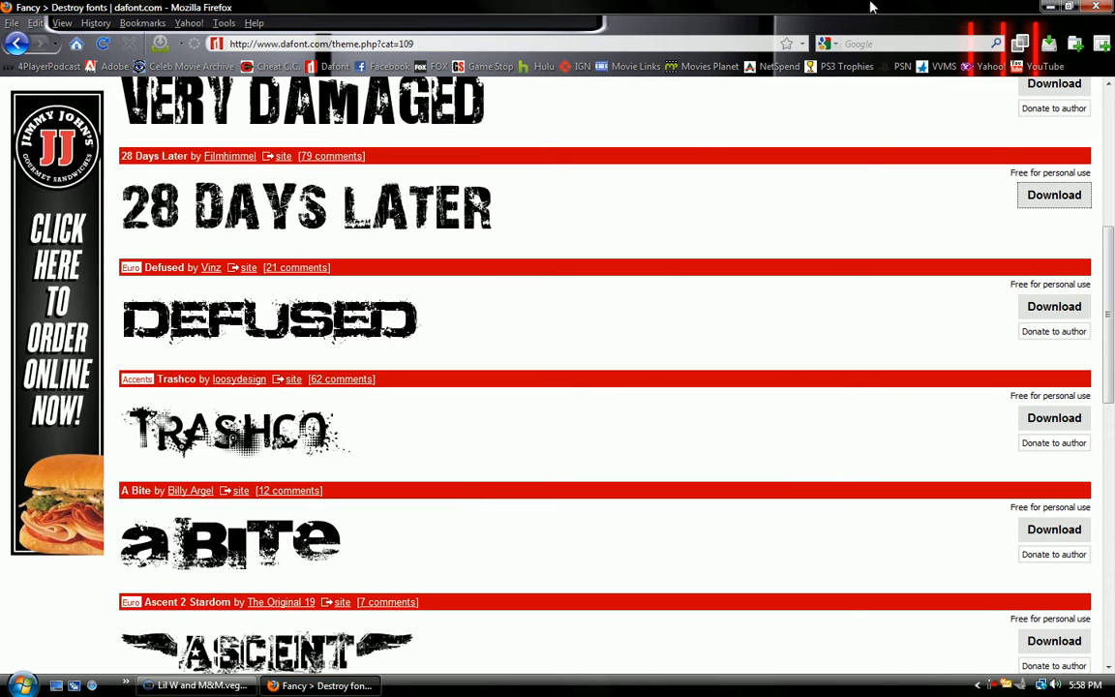
pyautogui.click(198, 685)
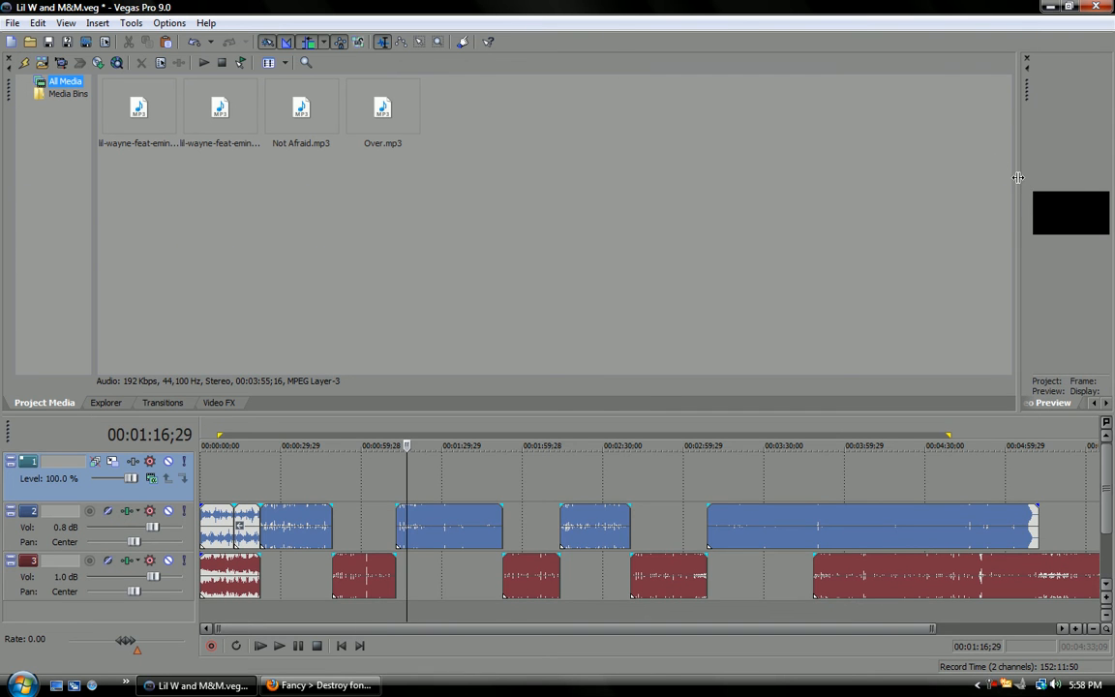
# Flip through the Video FX, Project Media, Explorer and Transitions windows
pyautogui.click(219, 400)
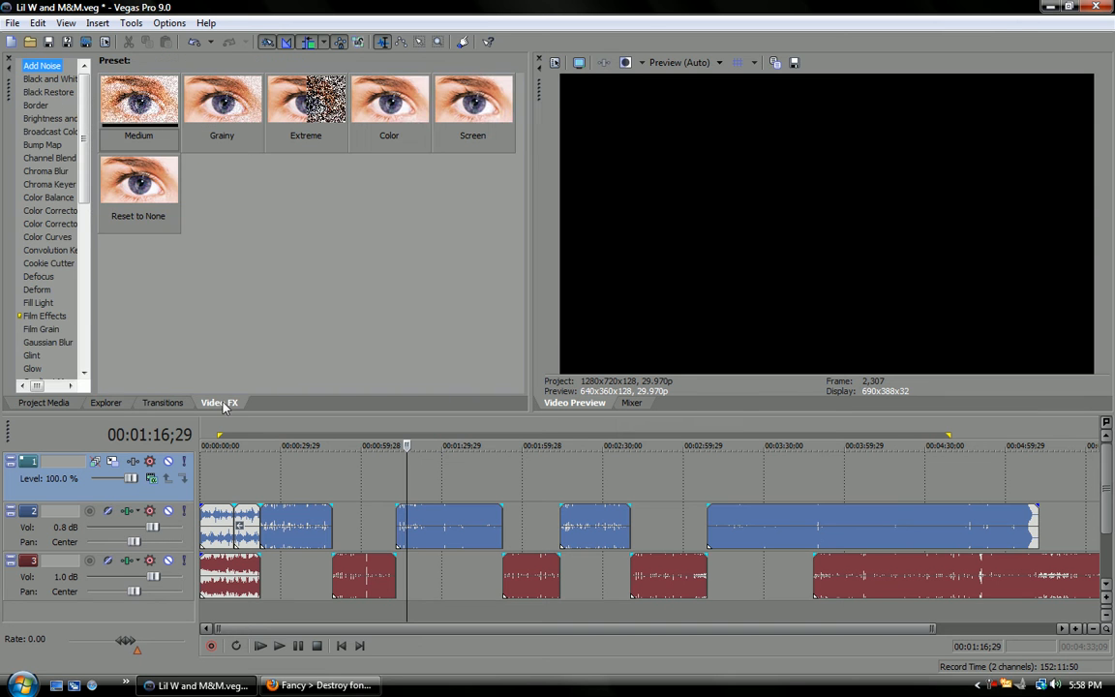
pyautogui.click(44, 401)
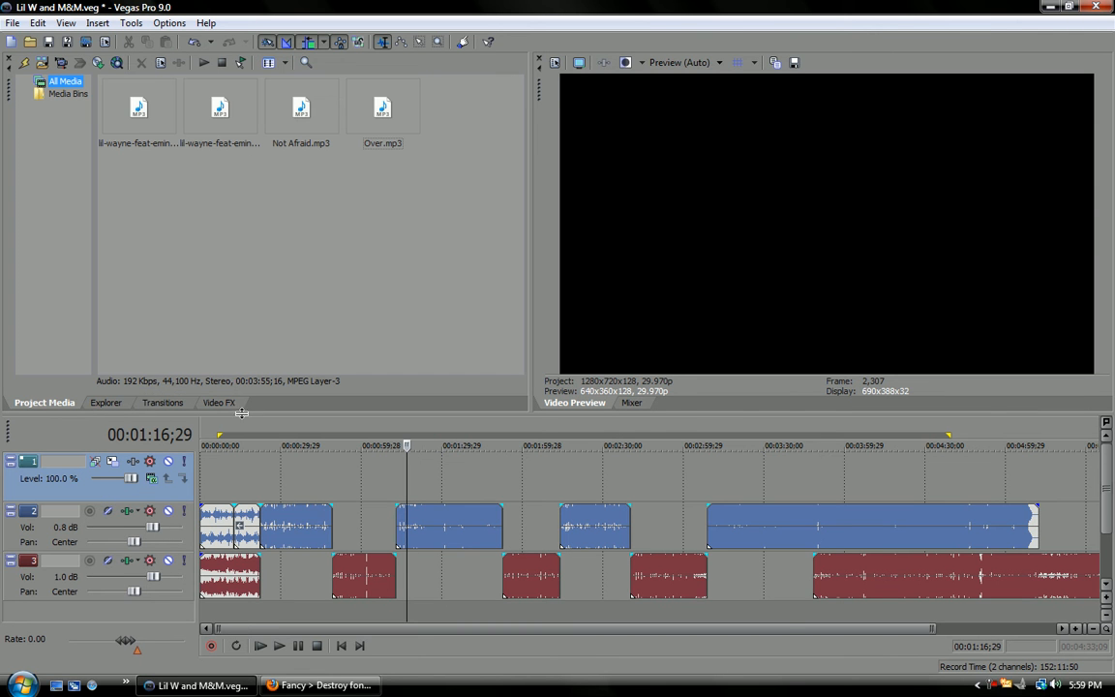
pyautogui.click(104, 402)
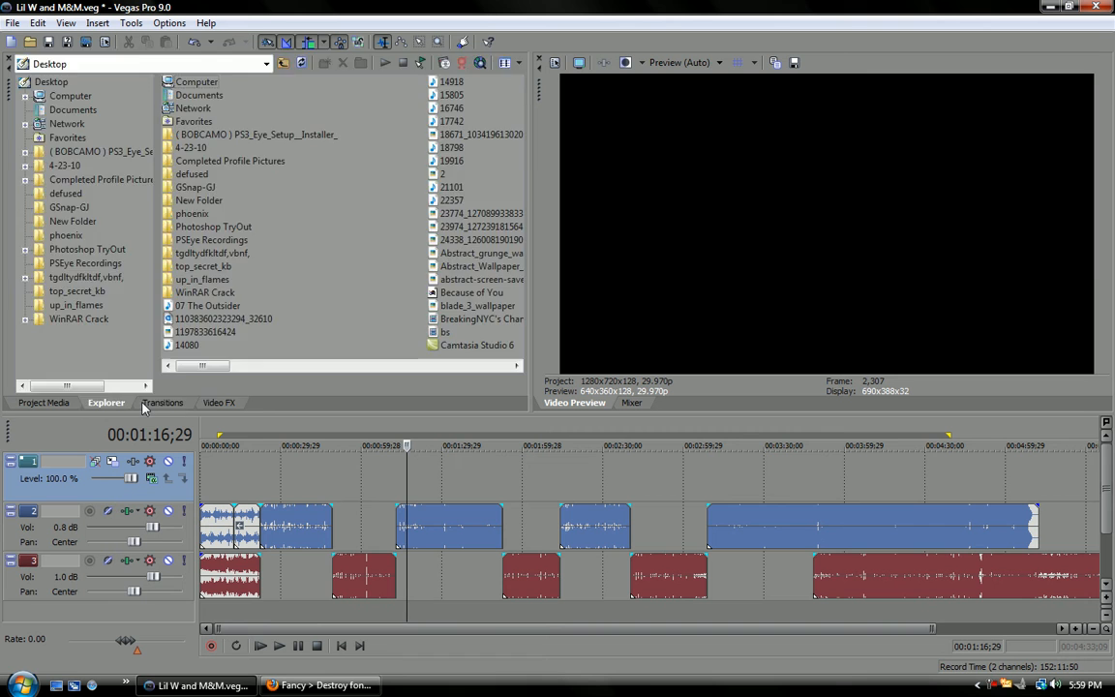
pyautogui.click(163, 401)
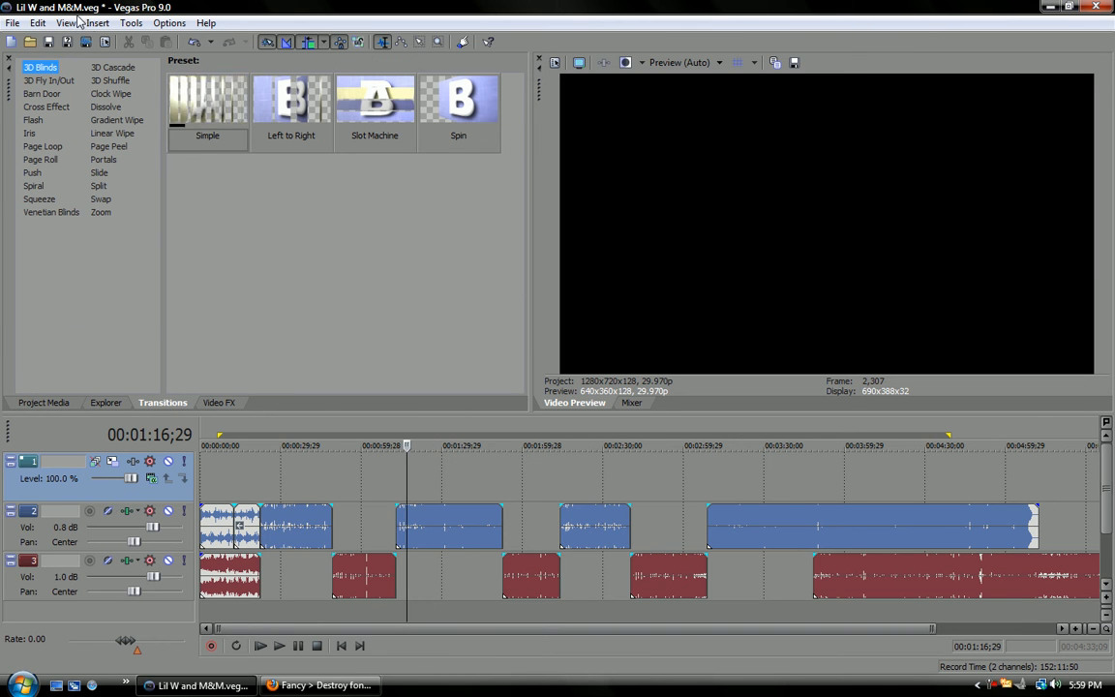
# Show the Media Generators window via the View menu and select its Text presets
pyautogui.click(66, 23)
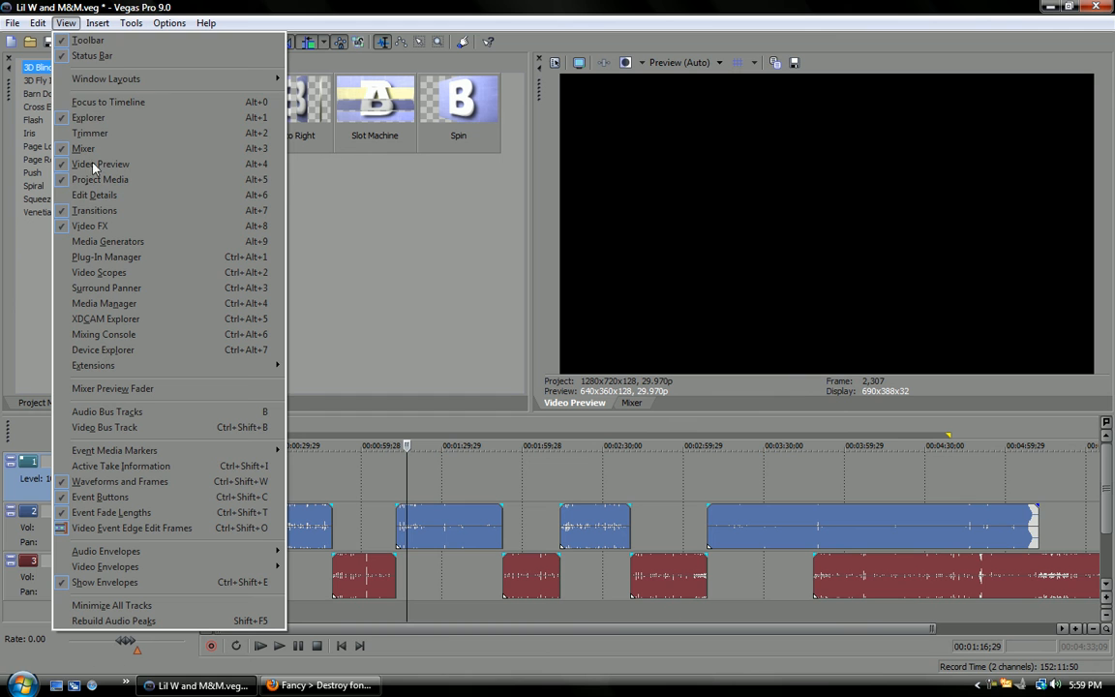
pyautogui.click(109, 240)
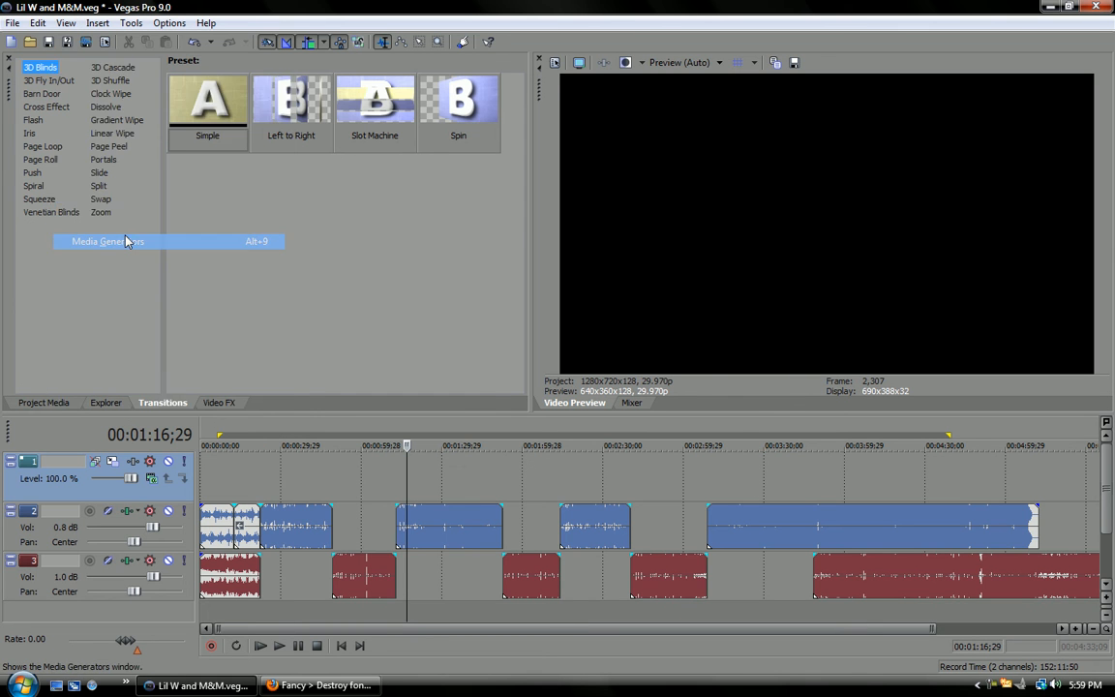
pyautogui.click(107, 240)
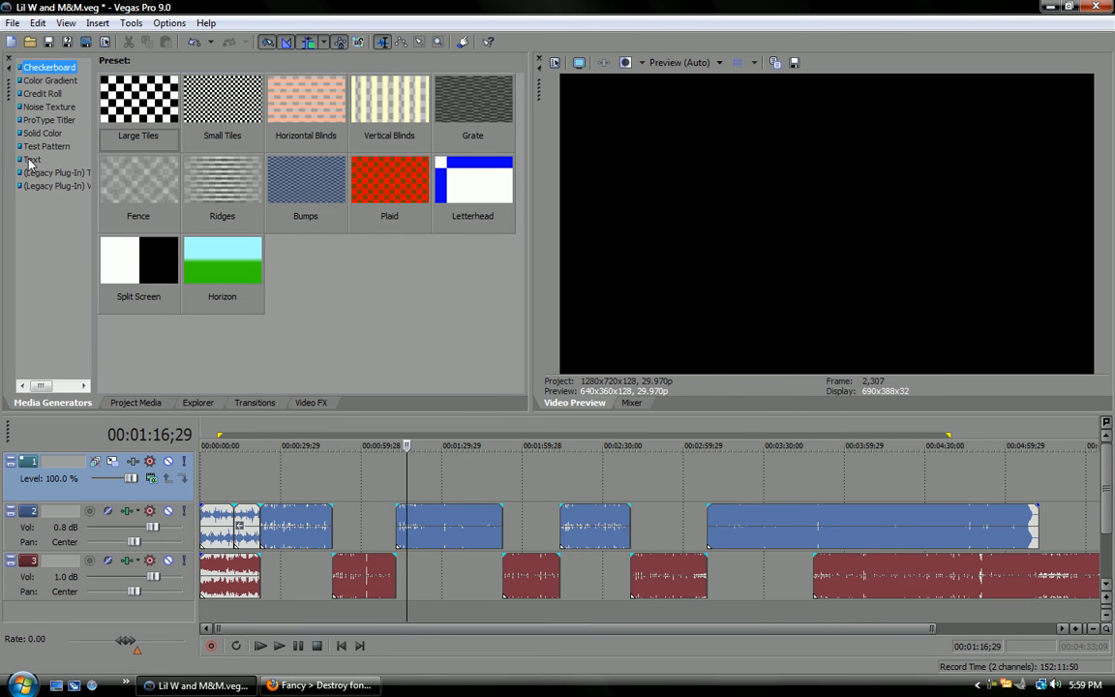
pyautogui.click(31, 159)
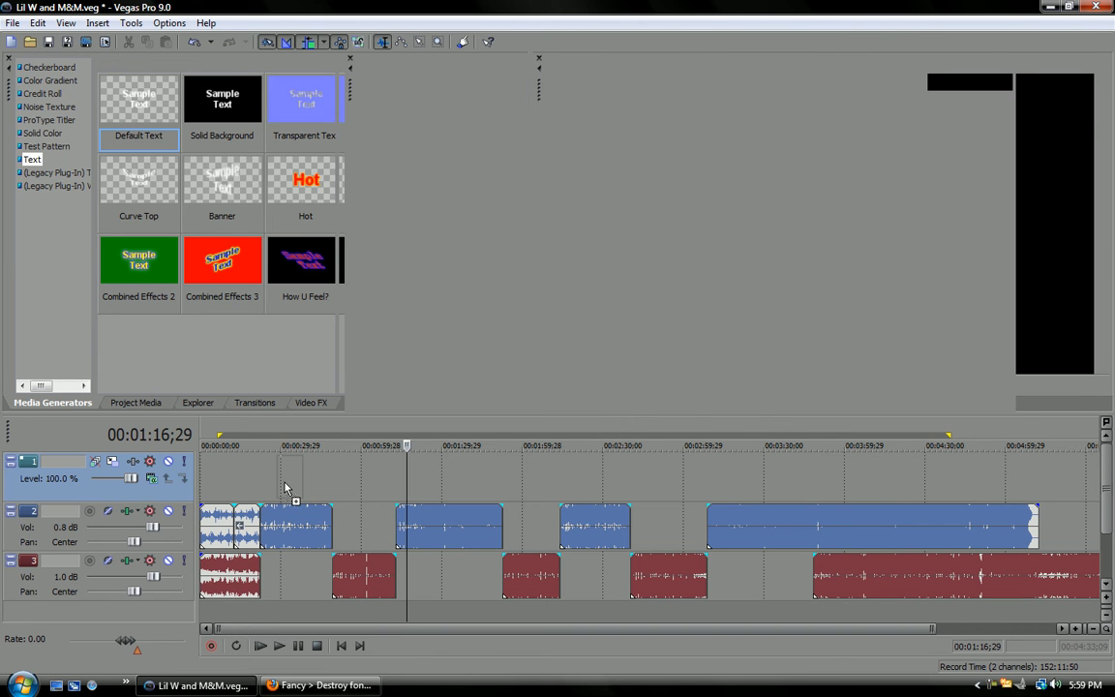
# Drop the Default Text preset onto the video track and make its text read 'hi mom'
pyautogui.moveTo(139, 97); pyautogui.dragTo(290, 474)
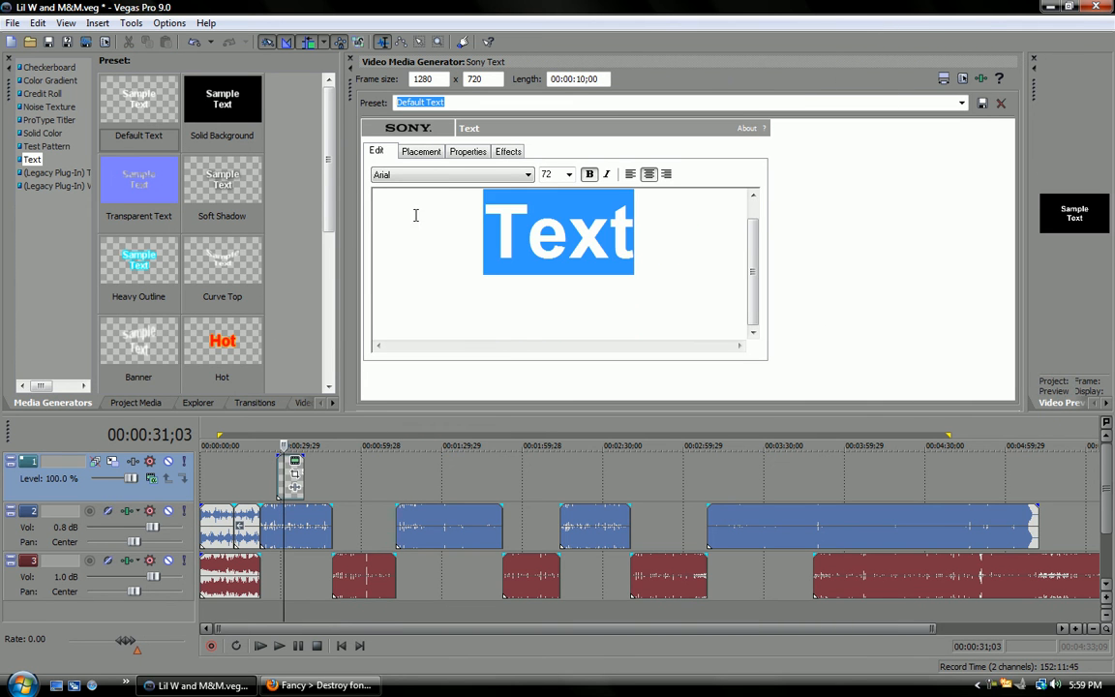
pyautogui.write('Sa')
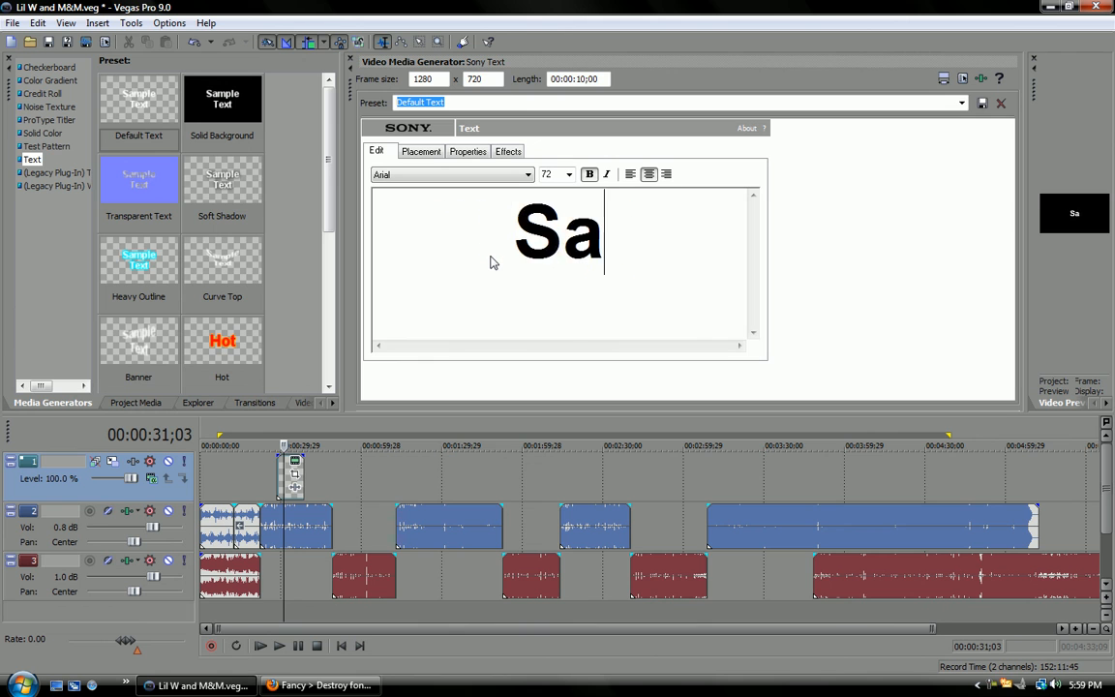
pyautogui.write('hi mom')
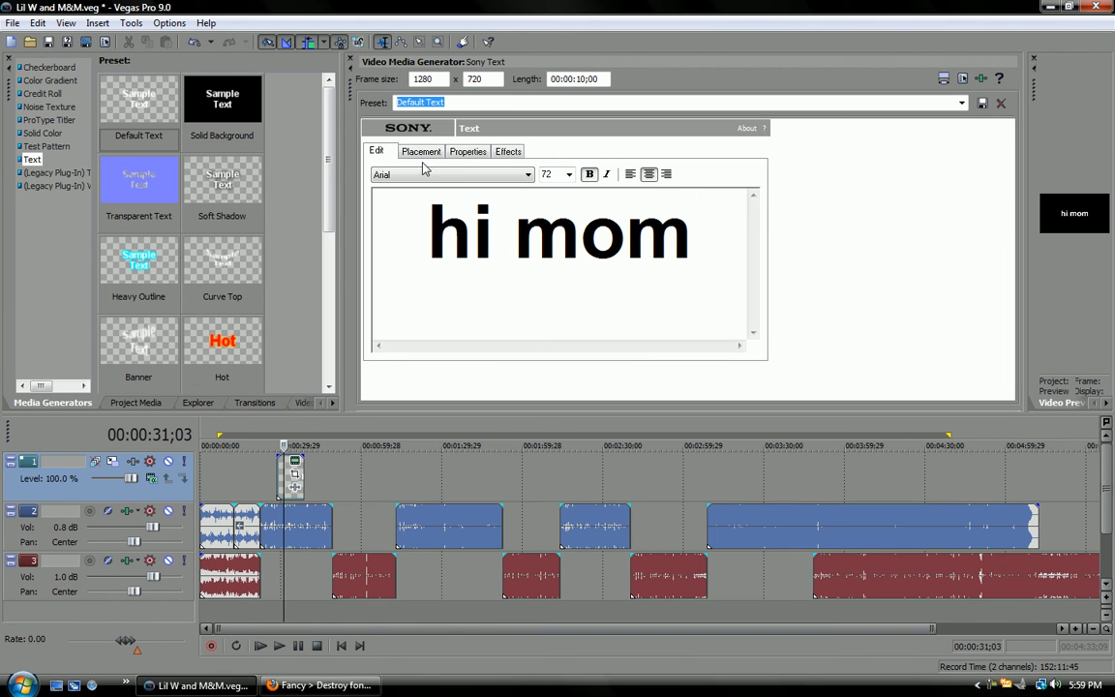
pyautogui.click(527, 174)
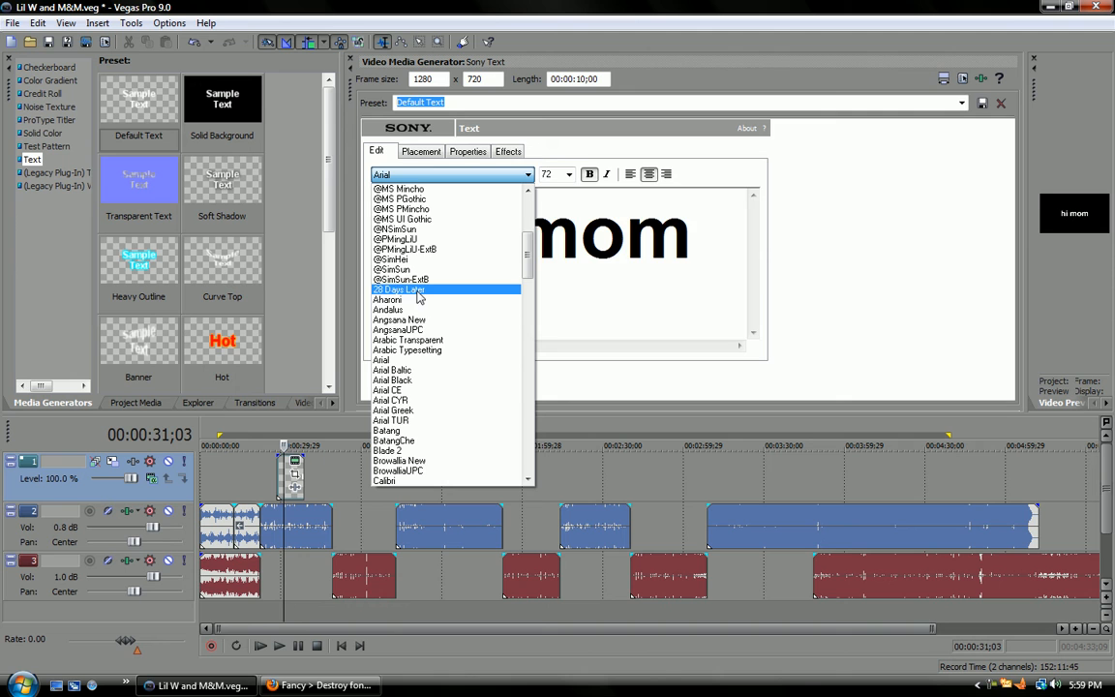
# Try 28 Days Later, Blade 2 and DilleniaUPC on the 'hi mom' title
pyautogui.click(399, 290)
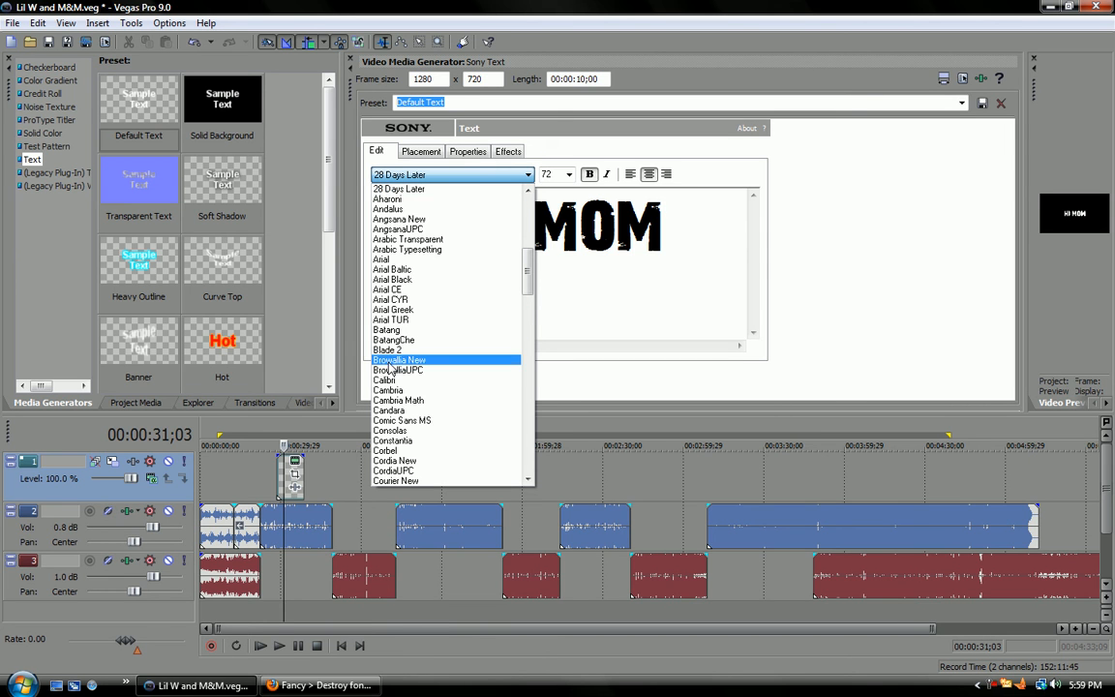
pyautogui.click(387, 349)
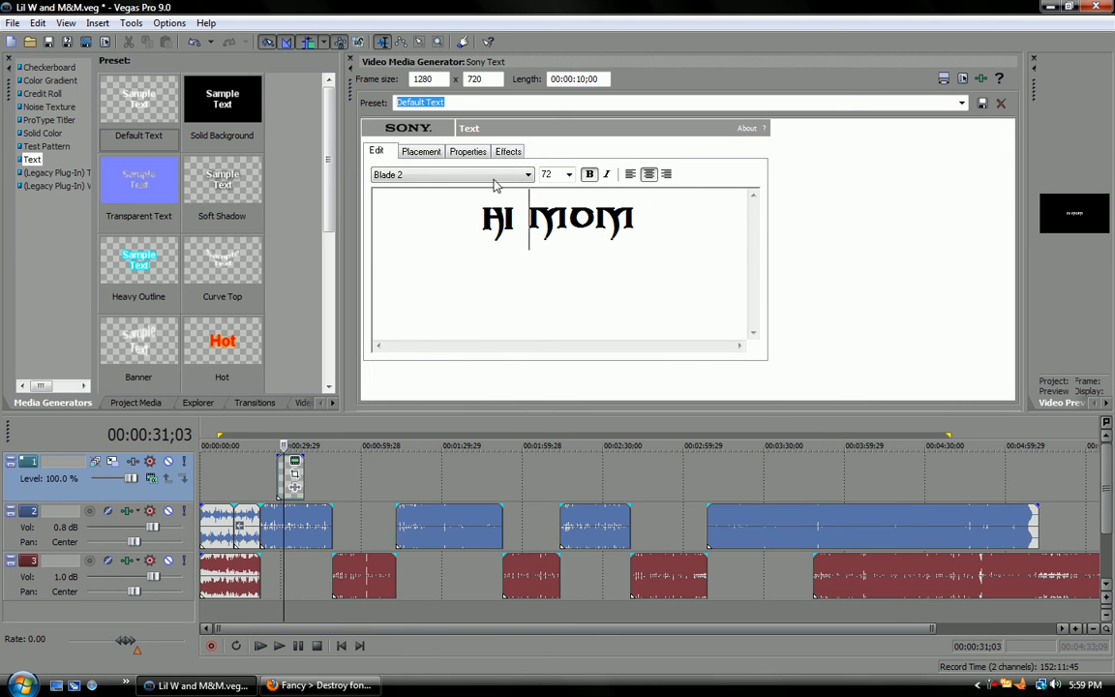
pyautogui.click(527, 174)
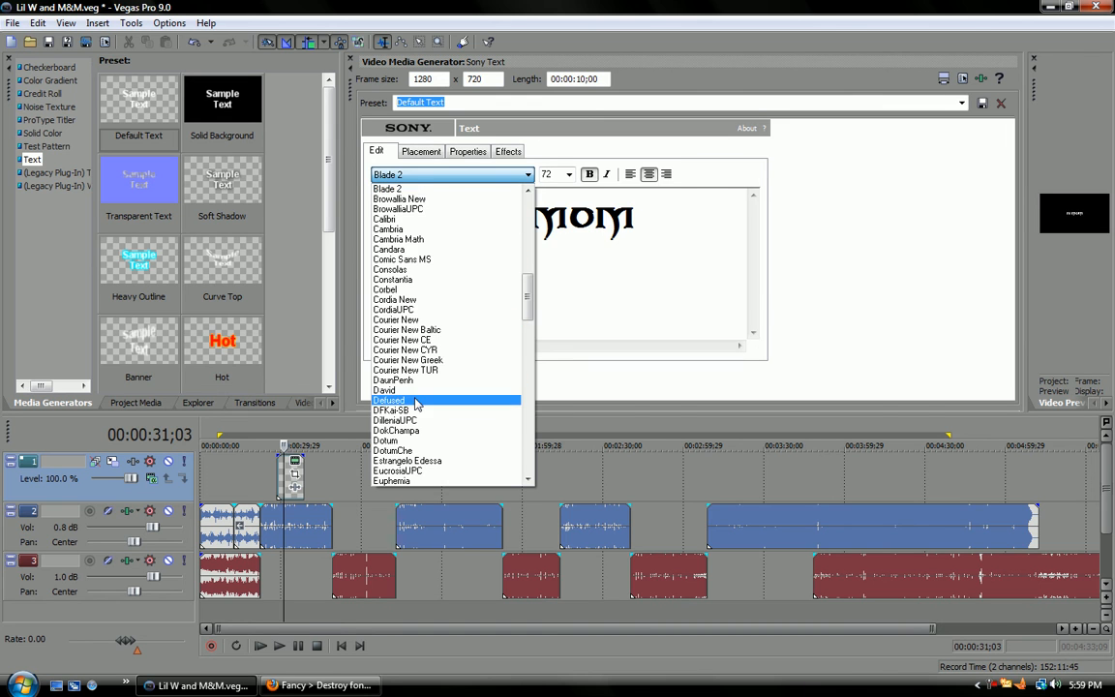
pyautogui.click(395, 418)
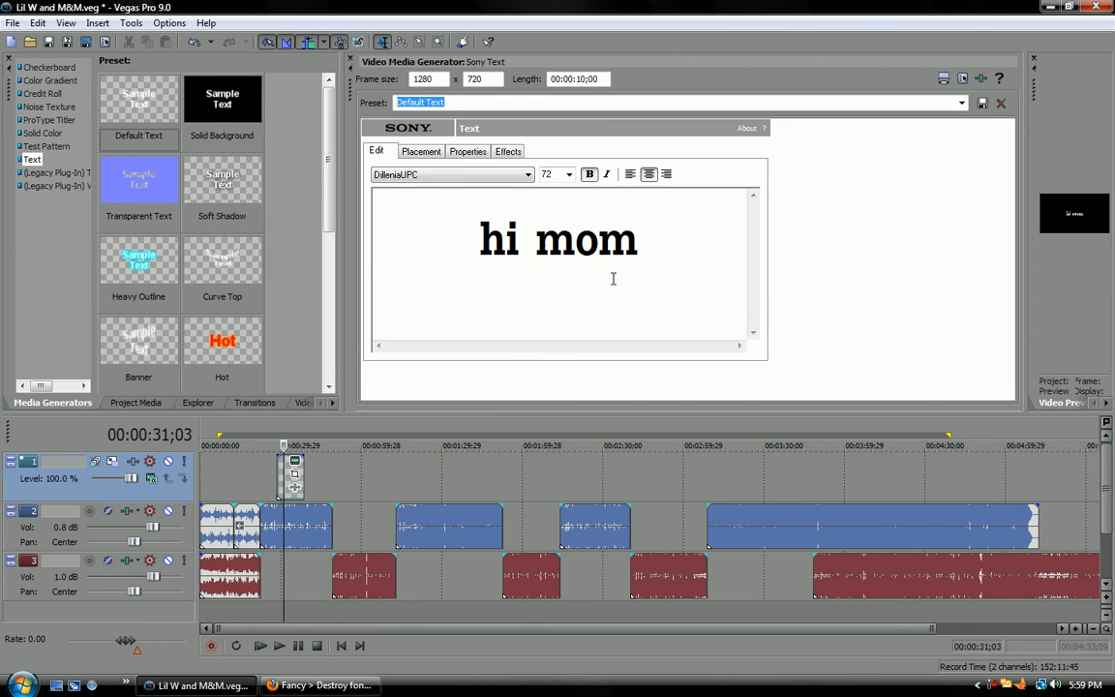
# Try Defused and Top Secret, then settle the title on Nightmare 5
pyautogui.click(449, 174)
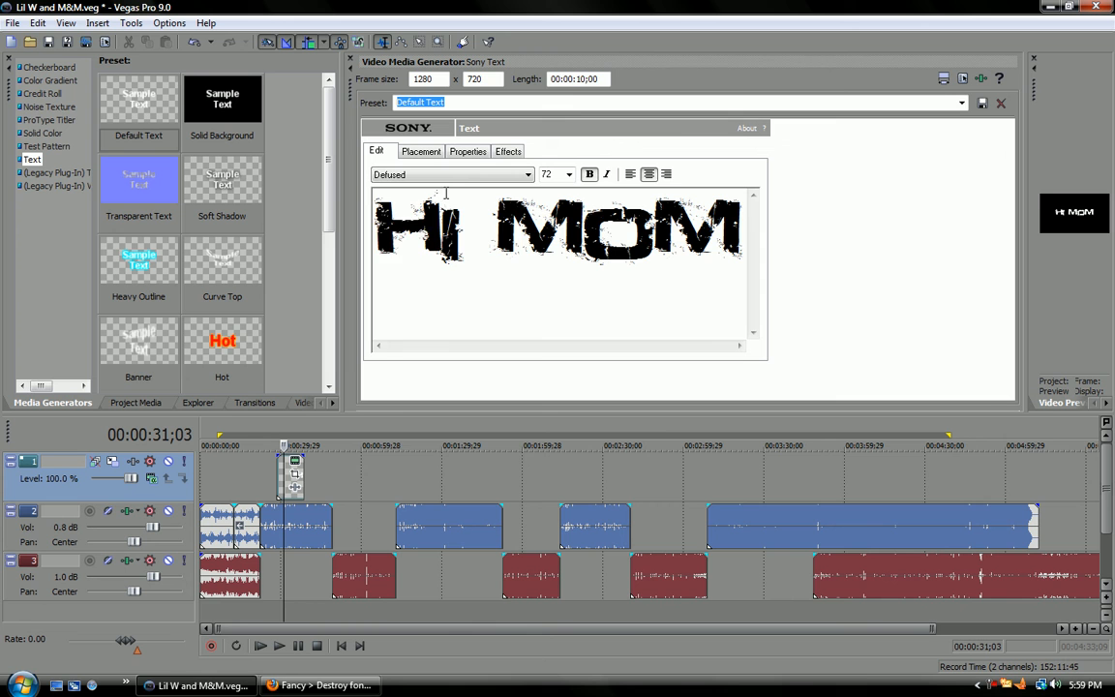
pyautogui.click(526, 174)
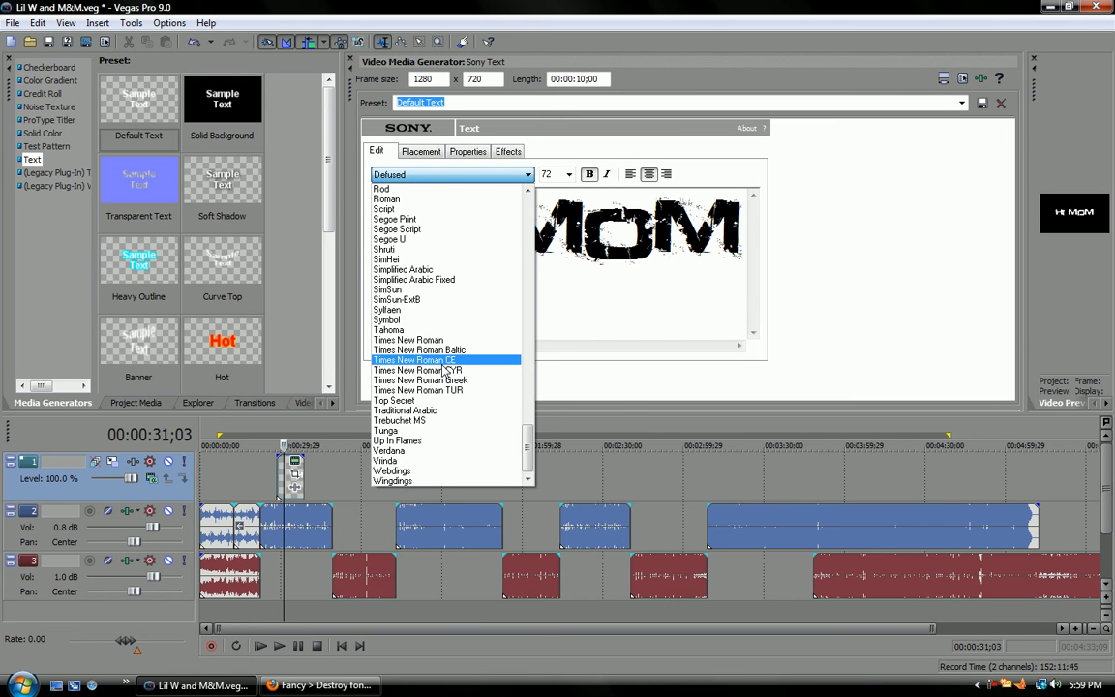
pyautogui.click(395, 399)
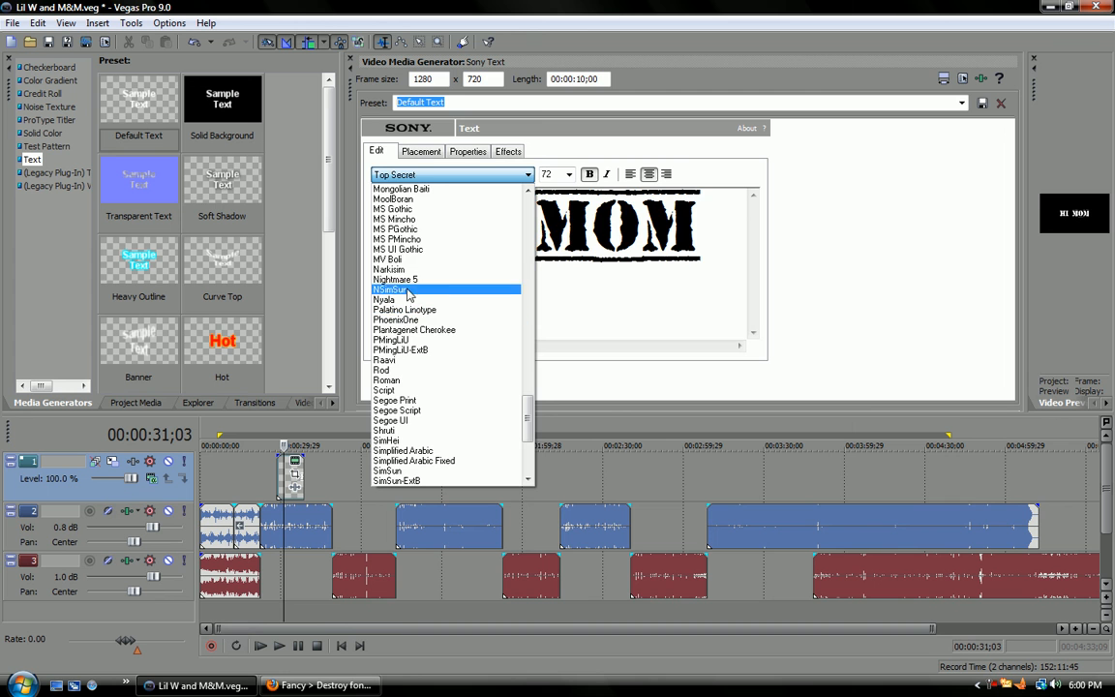
pyautogui.click(395, 279)
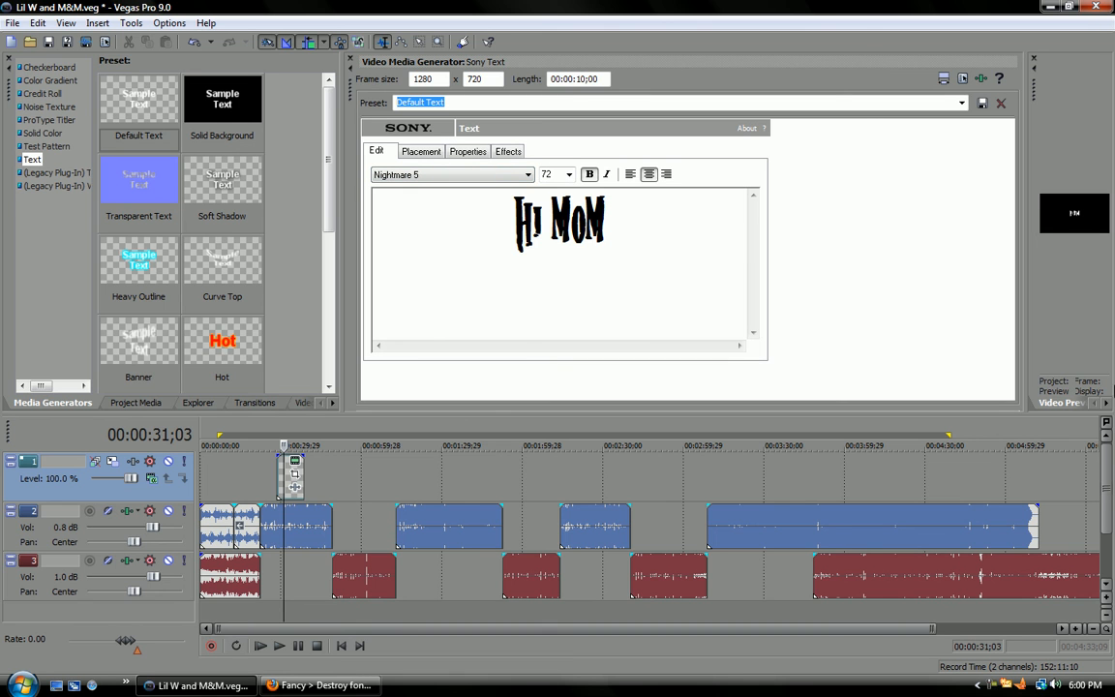
pyautogui.moveTo(403, 155)
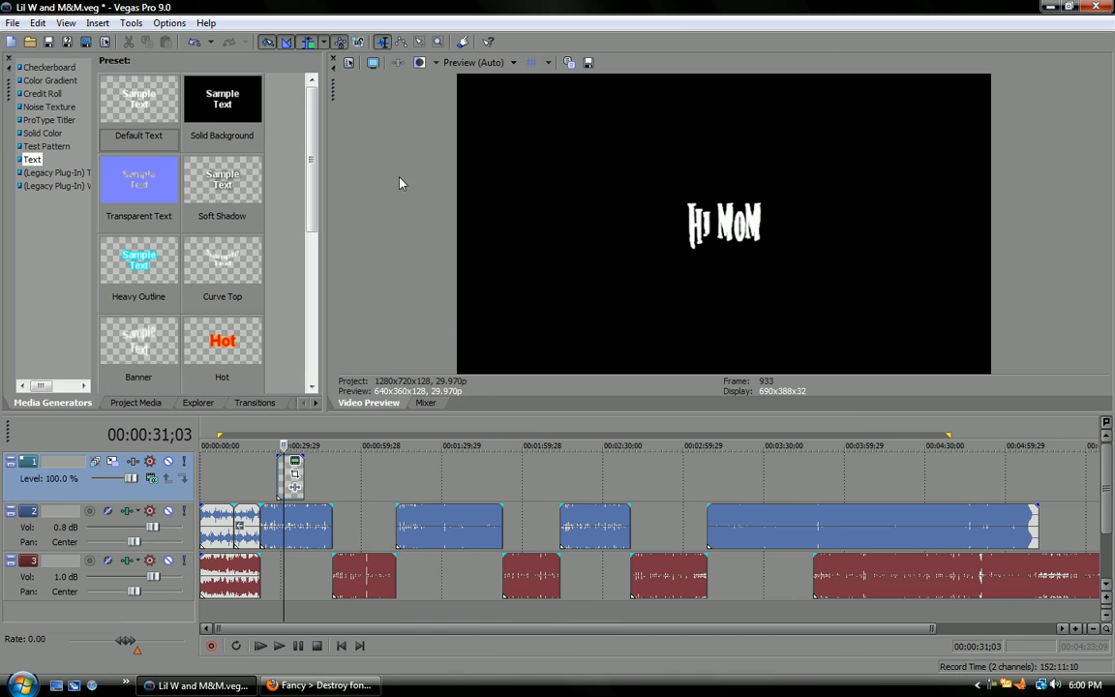
pyautogui.moveTo(366, 310)
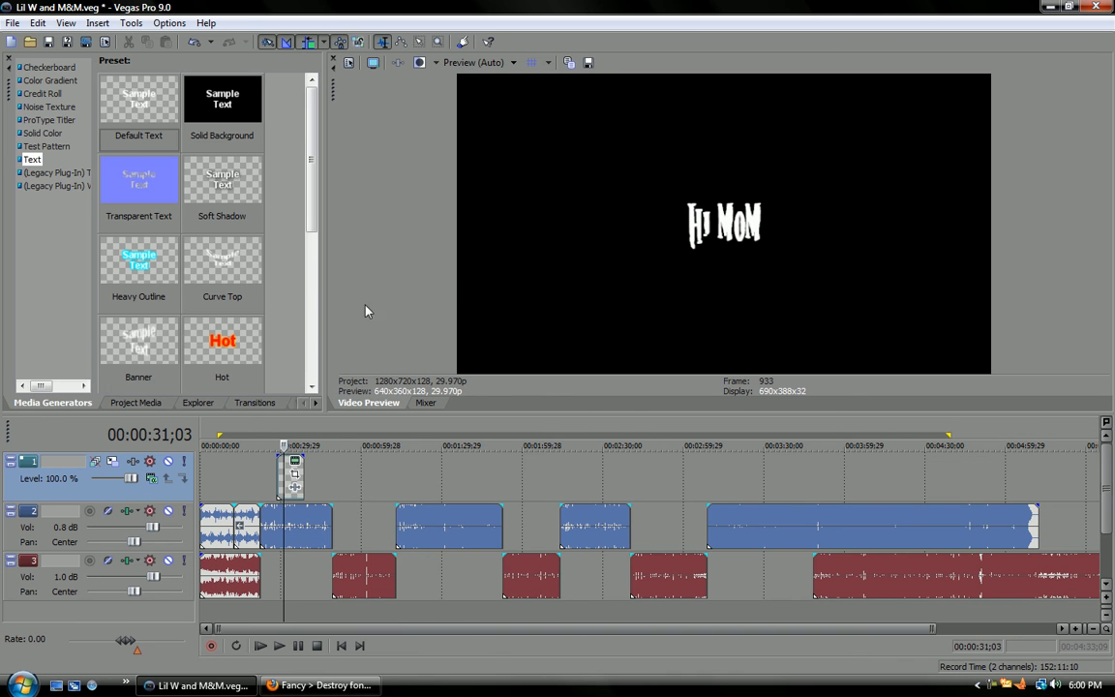
pyautogui.moveTo(515, 434)
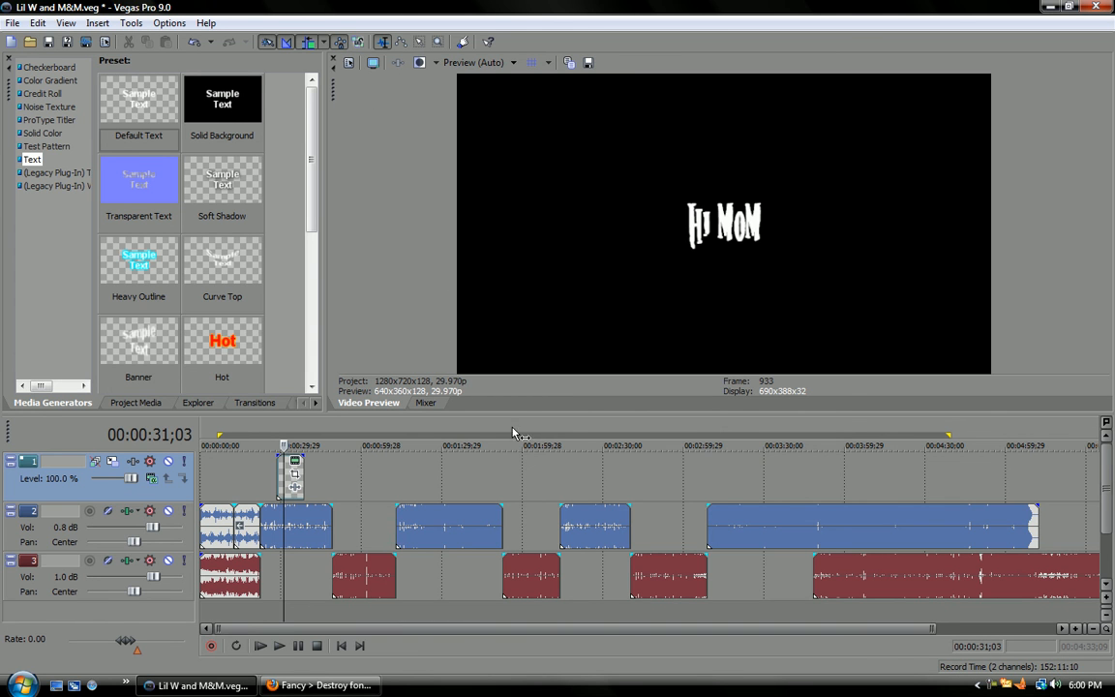
pyautogui.moveTo(366, 428)
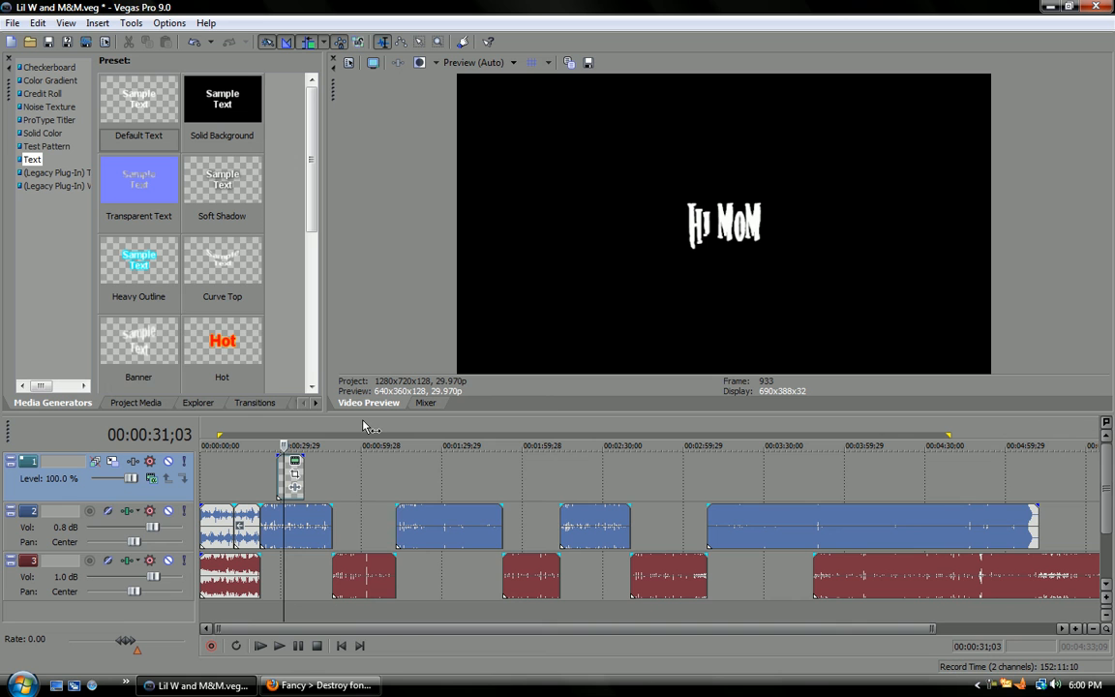